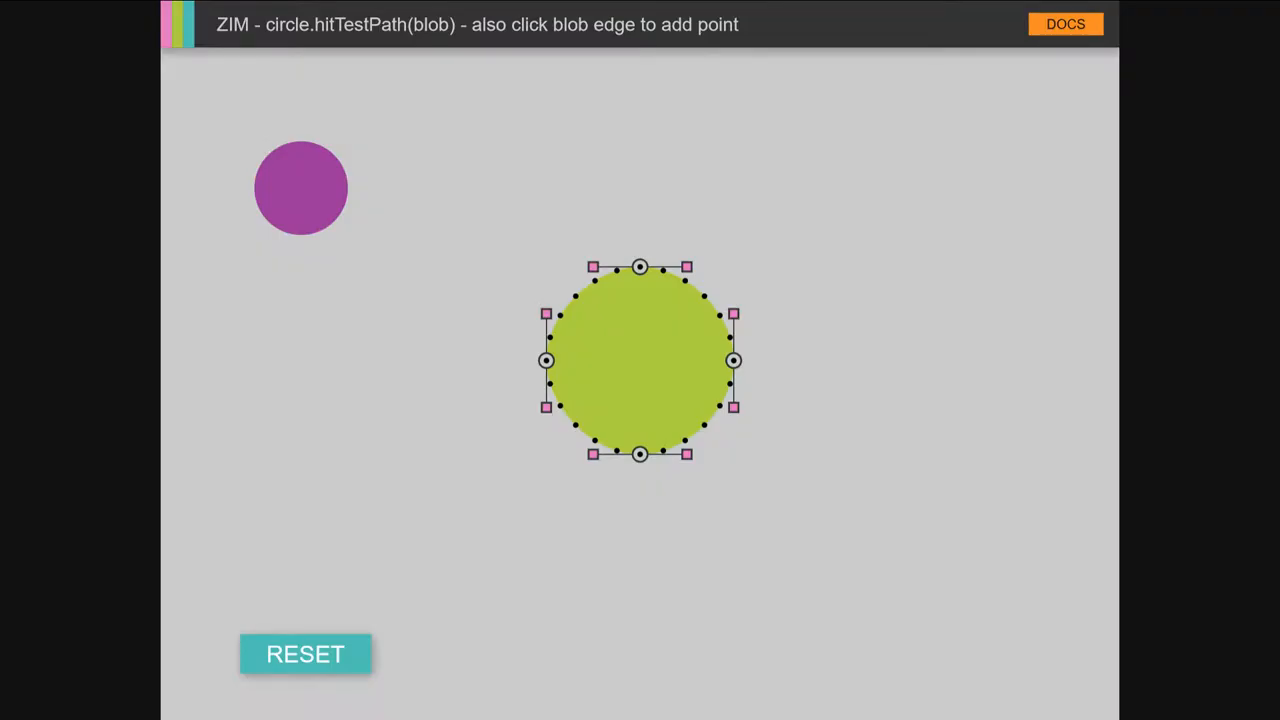
pyautogui.moveTo(630, 304)
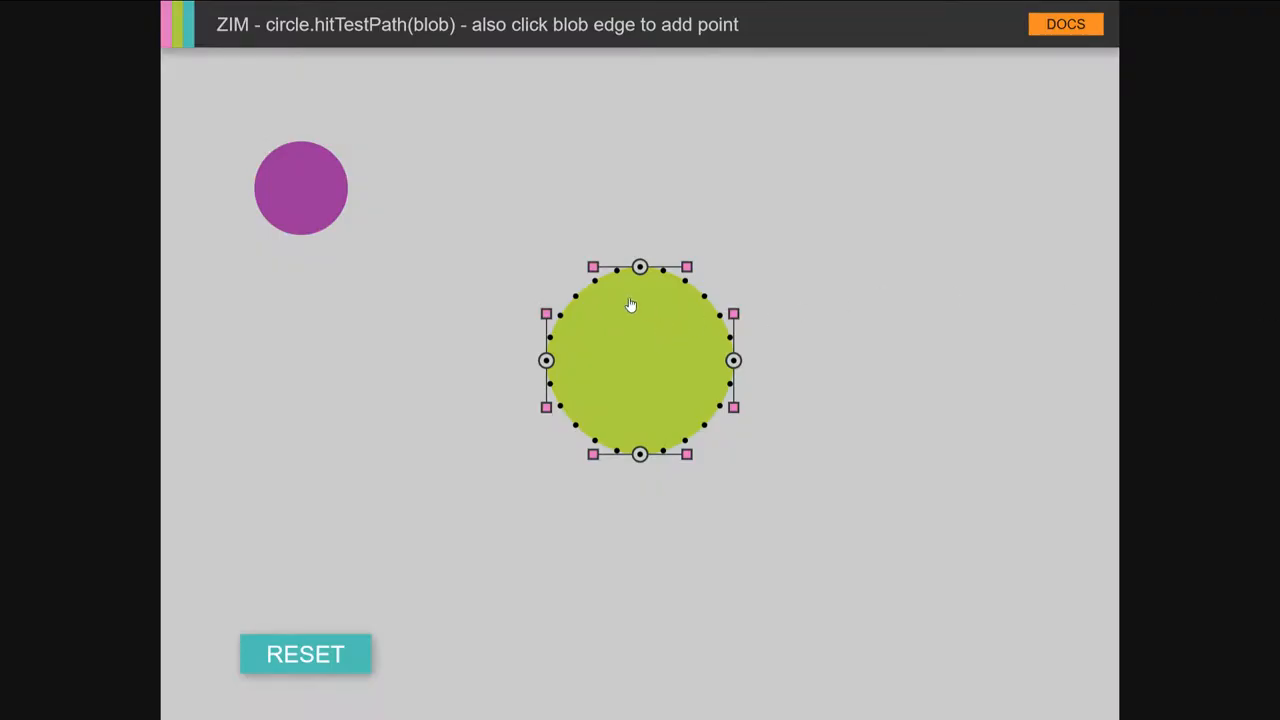
pyautogui.moveTo(508, 336)
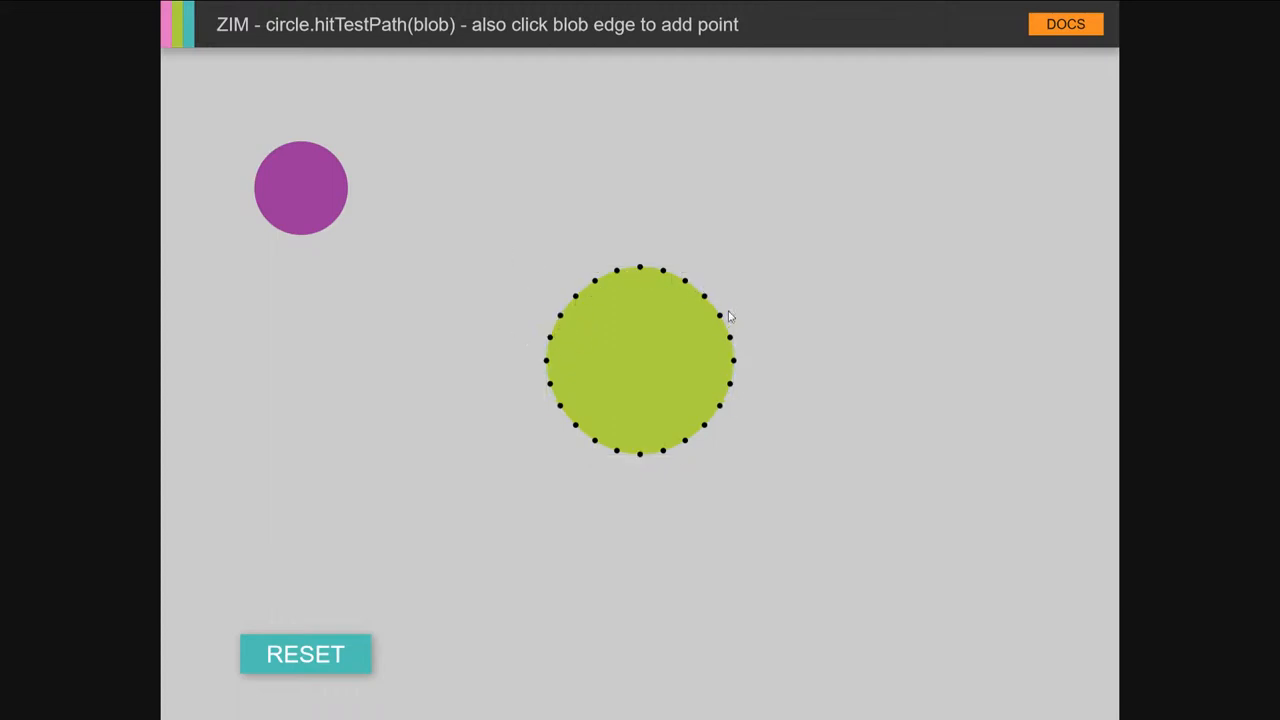
pyautogui.moveTo(590, 284)
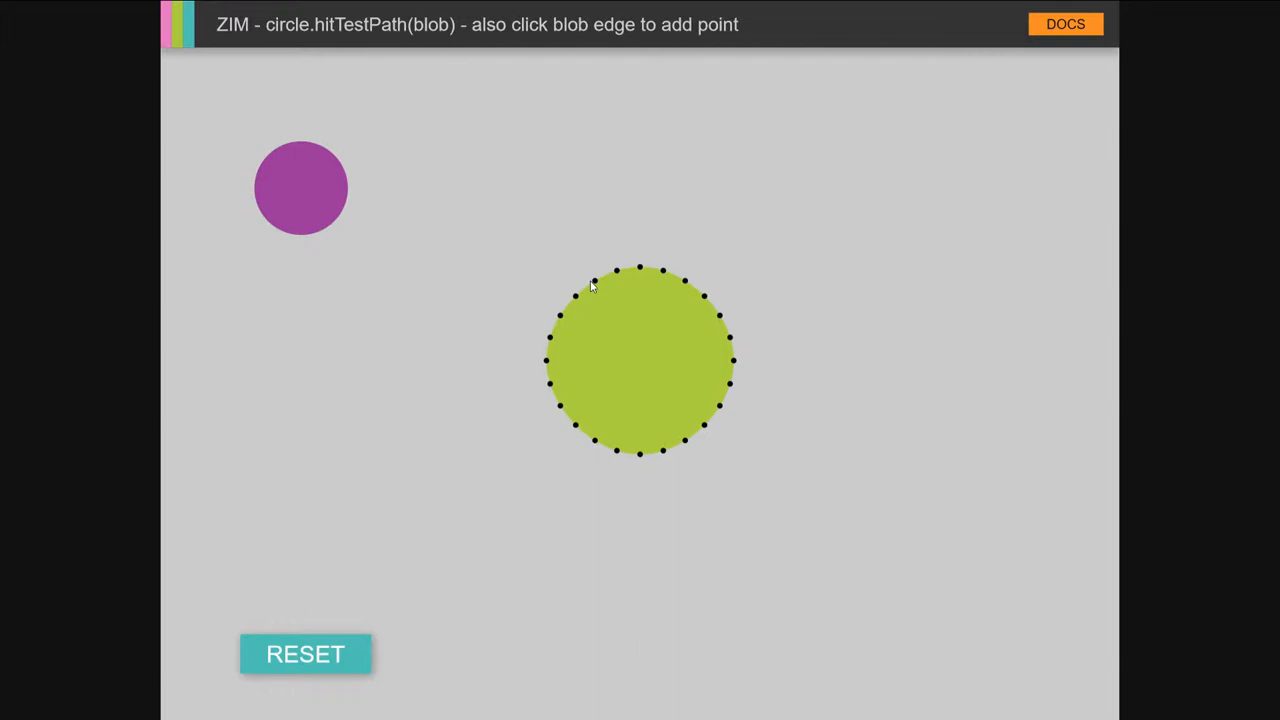
pyautogui.moveTo(658, 296)
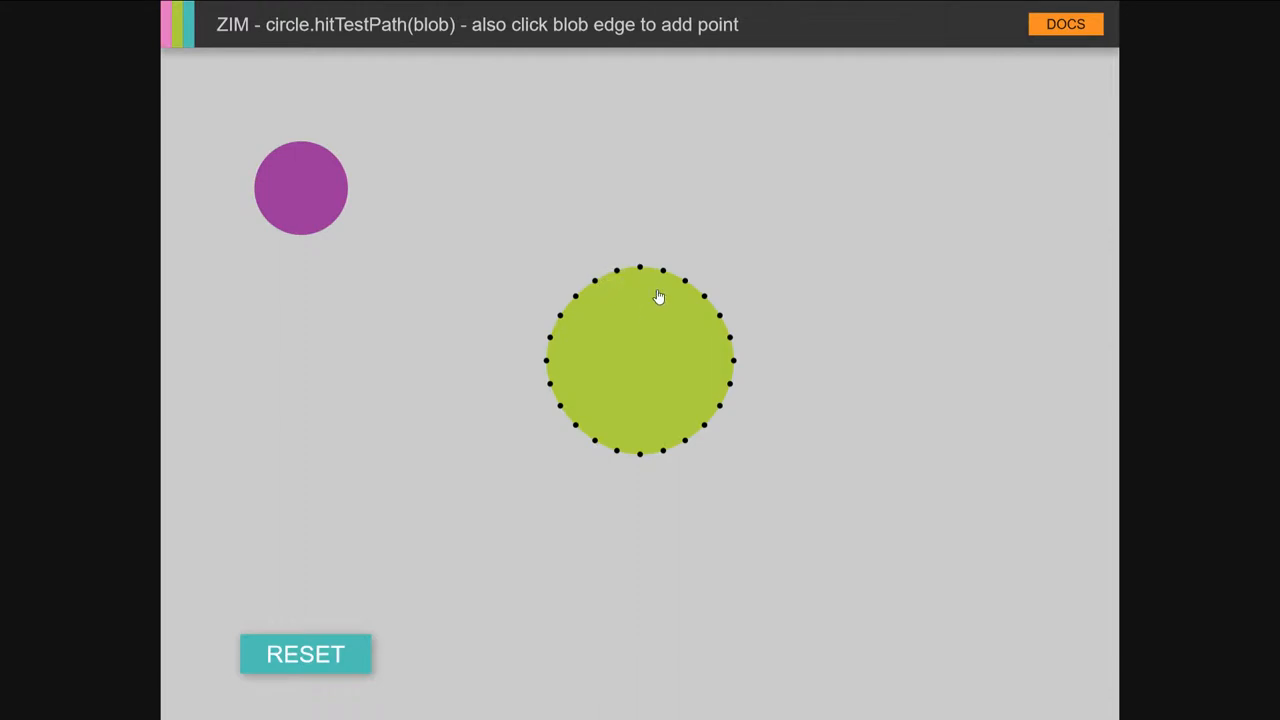
# Step: Stretch the blob's top into a teardrop and slide the purple circle around its edge
pyautogui.click(660, 296)
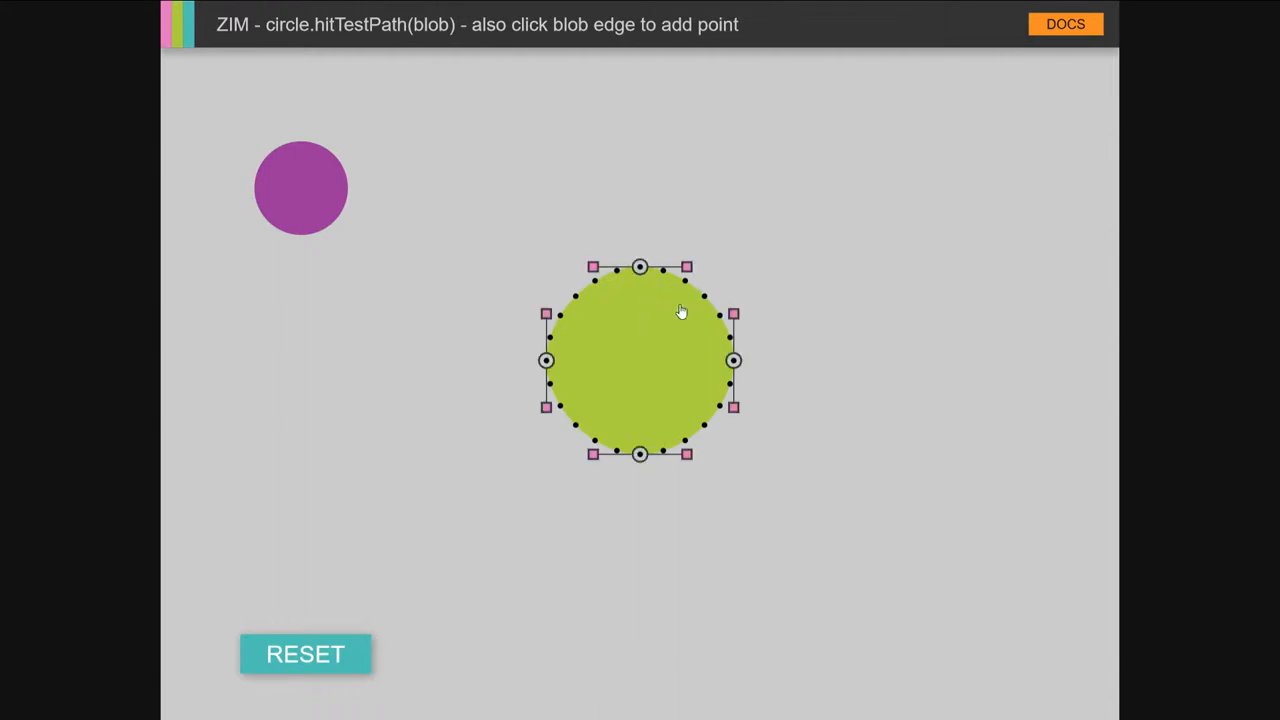
pyautogui.moveTo(640, 266); pyautogui.dragTo(658, 148)
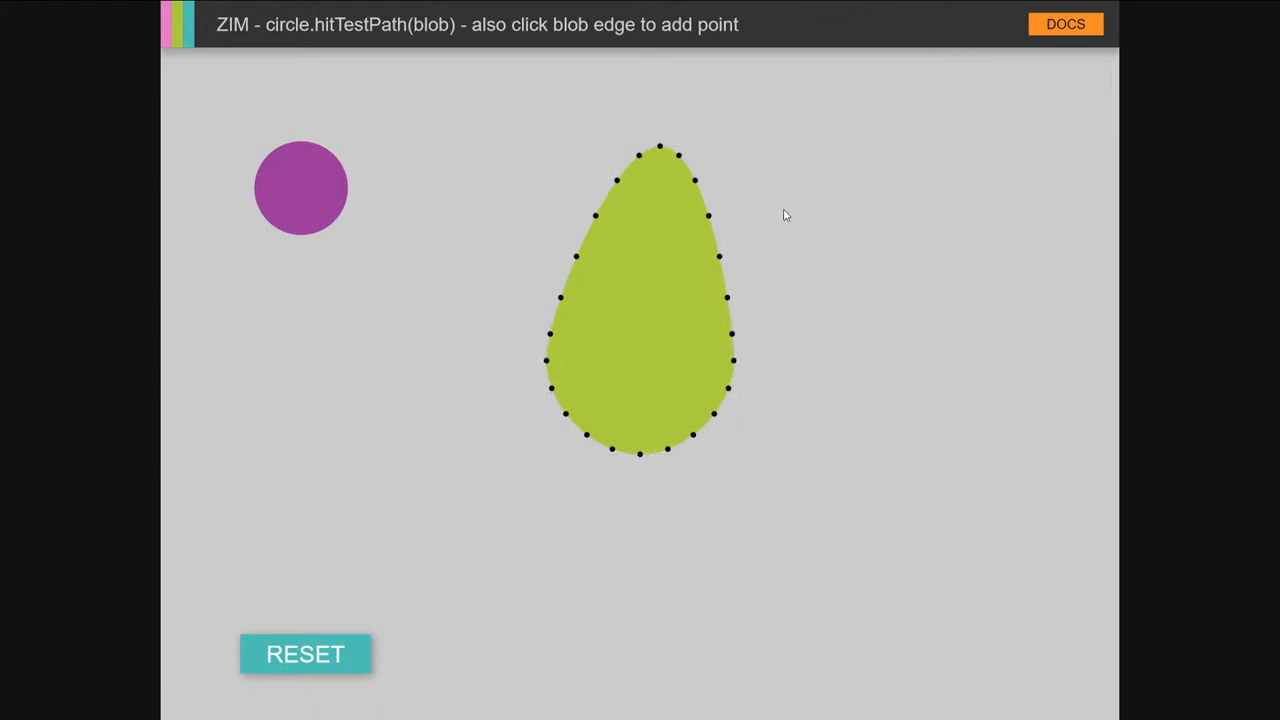
pyautogui.moveTo(588, 264)
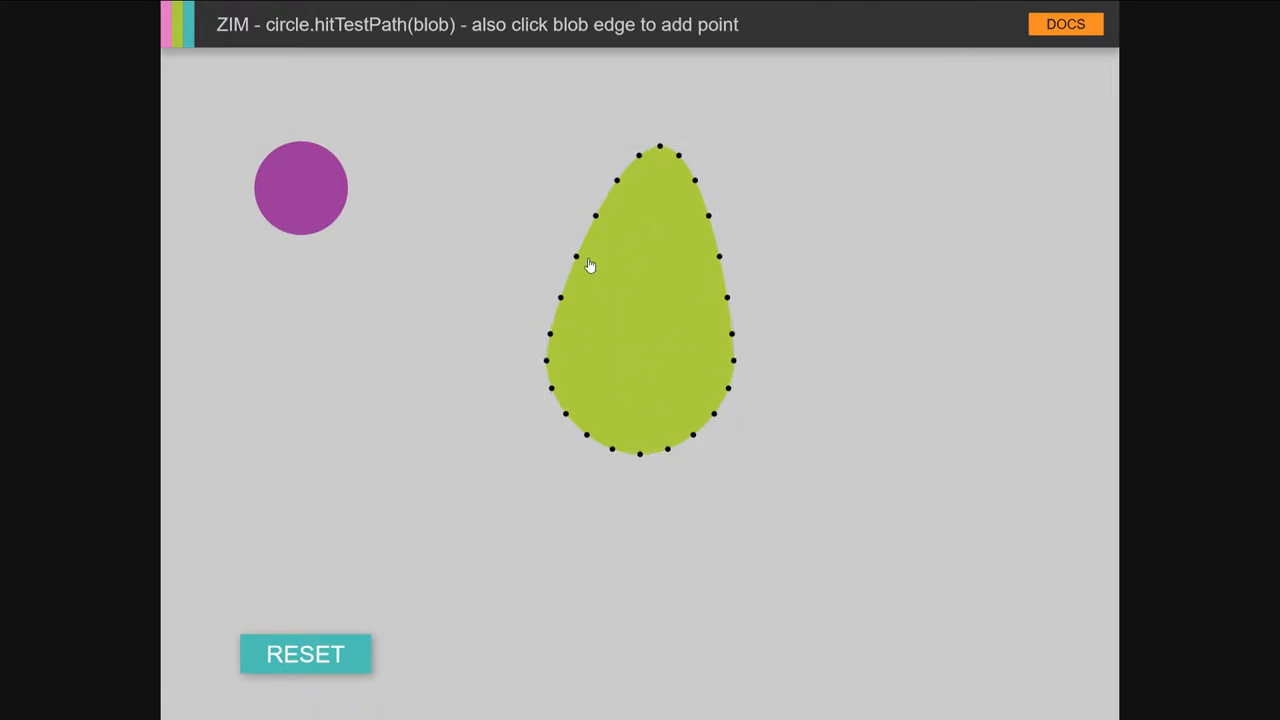
pyautogui.moveTo(300, 188); pyautogui.dragTo(330, 204)
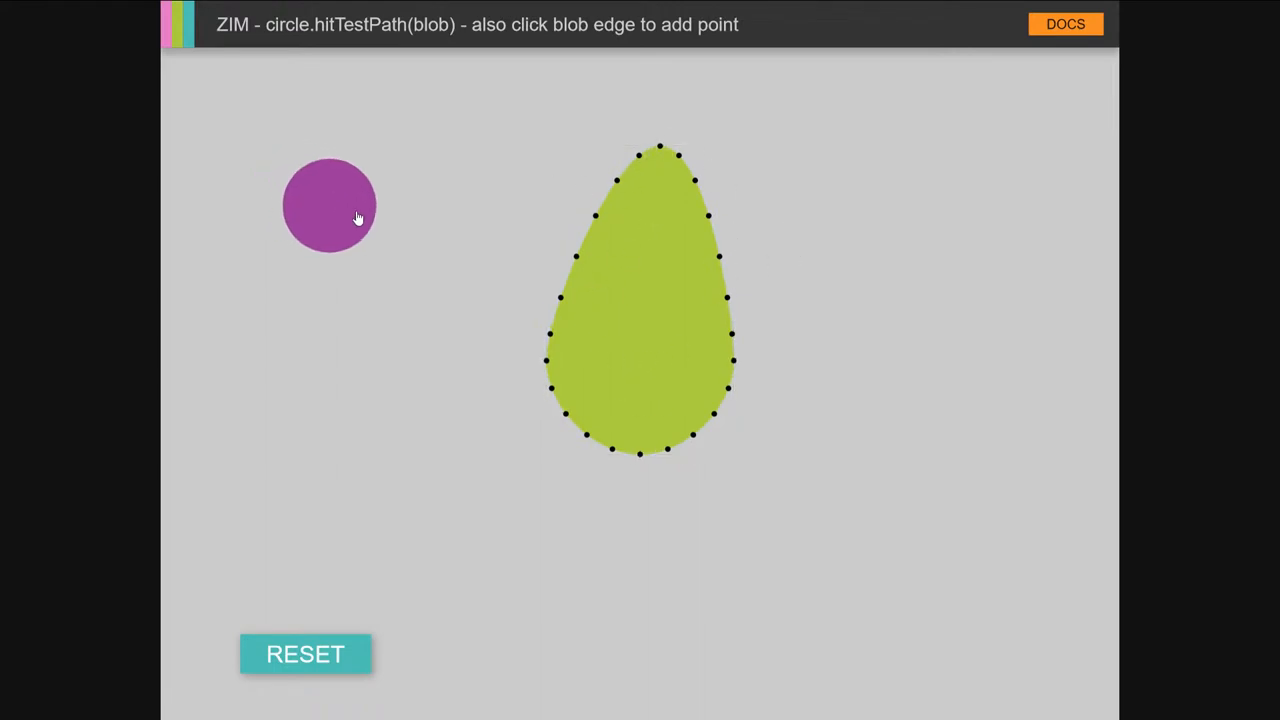
pyautogui.moveTo(330, 204); pyautogui.dragTo(504, 292)
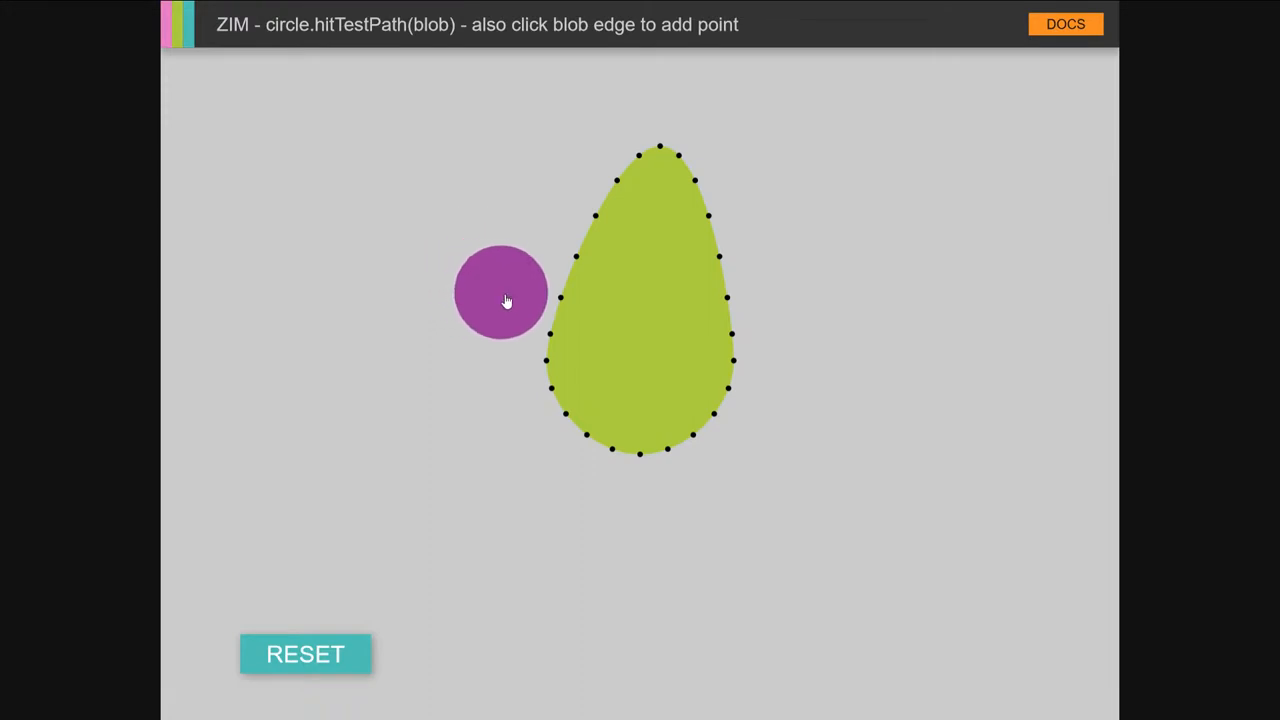
pyautogui.moveTo(504, 292); pyautogui.dragTo(458, 370)
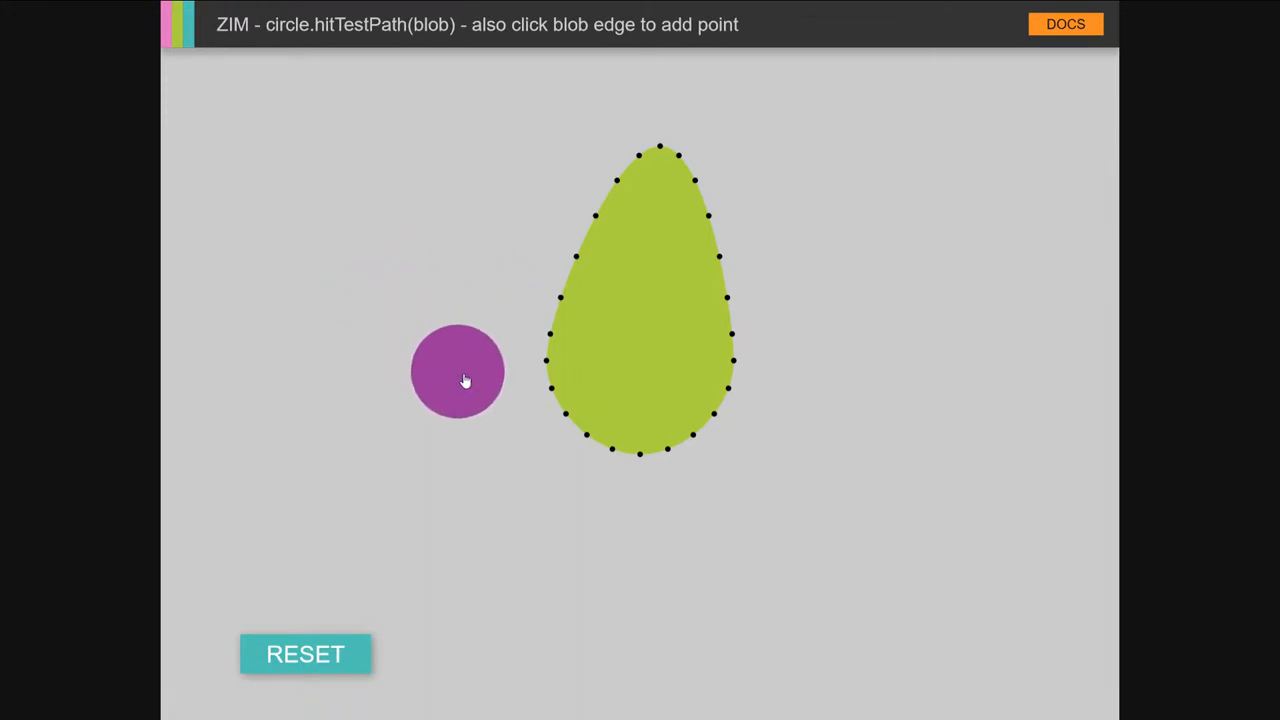
pyautogui.moveTo(456, 370); pyautogui.dragTo(474, 356)
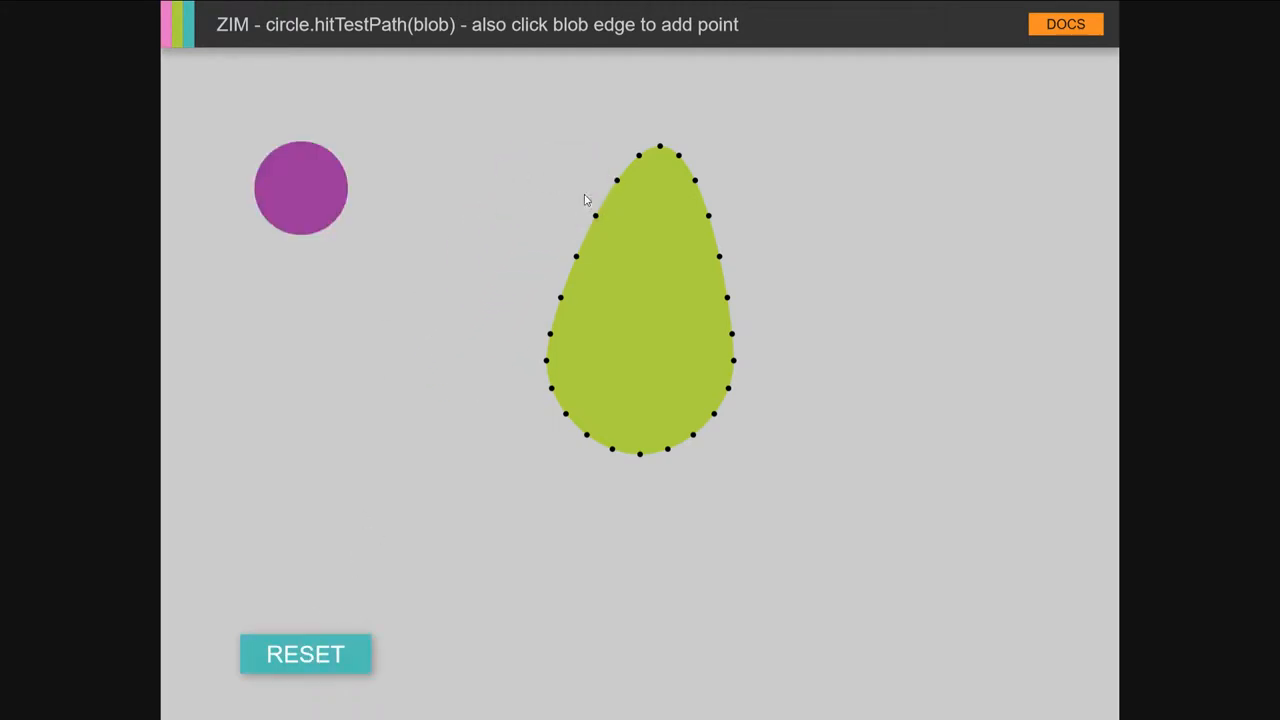
# Step: Push the blob over the purple circle so it fades, then move the blob back to centre
pyautogui.moveTo(640, 300); pyautogui.dragTo(384, 260)
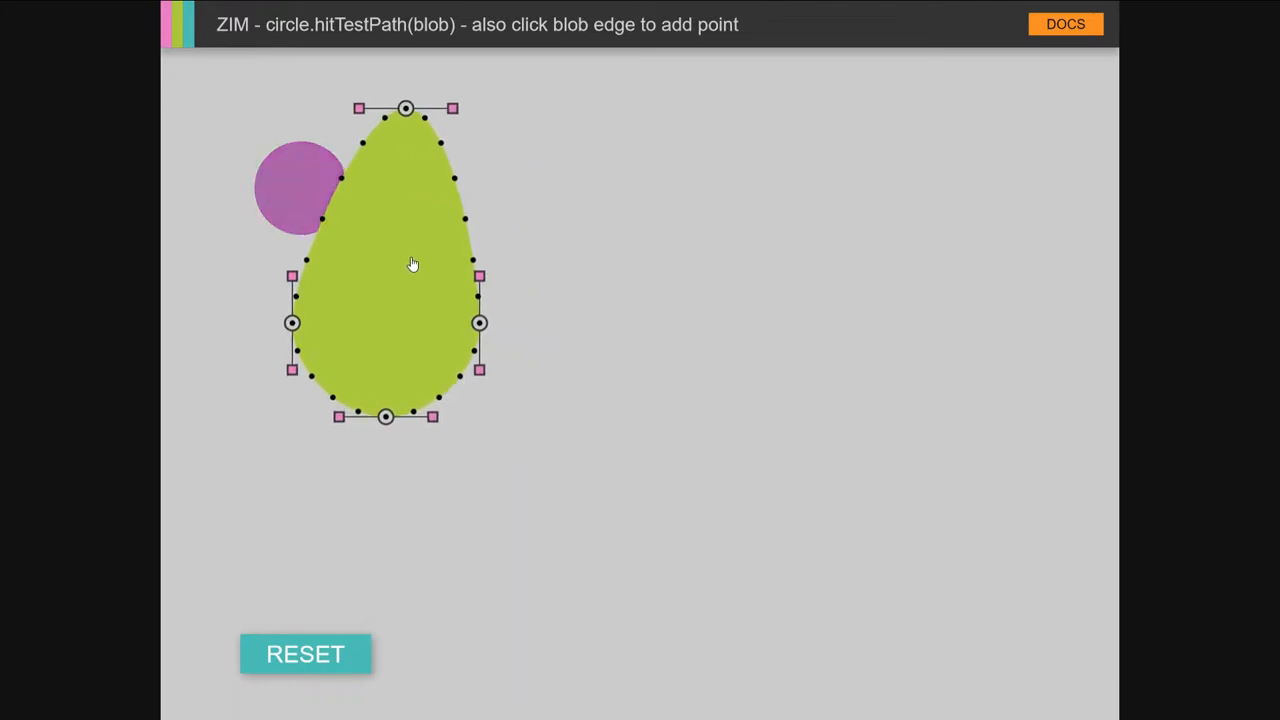
pyautogui.moveTo(412, 264); pyautogui.dragTo(656, 324)
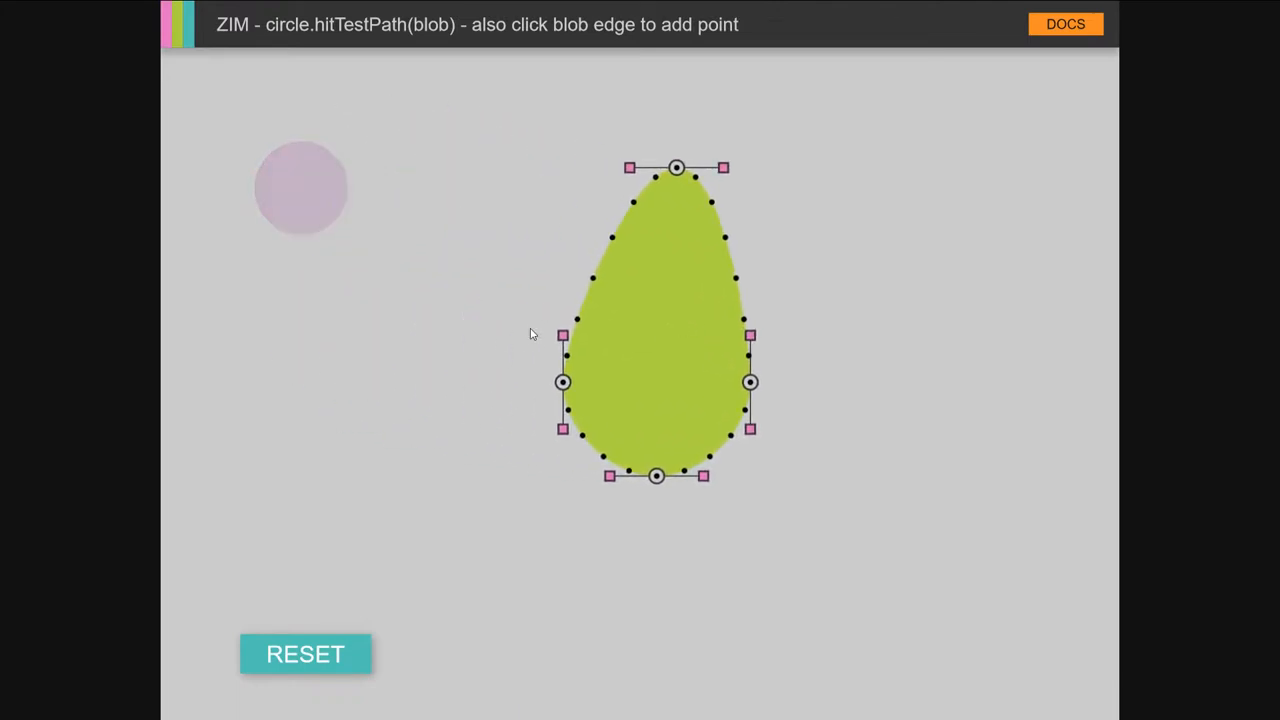
pyautogui.moveTo(616, 268)
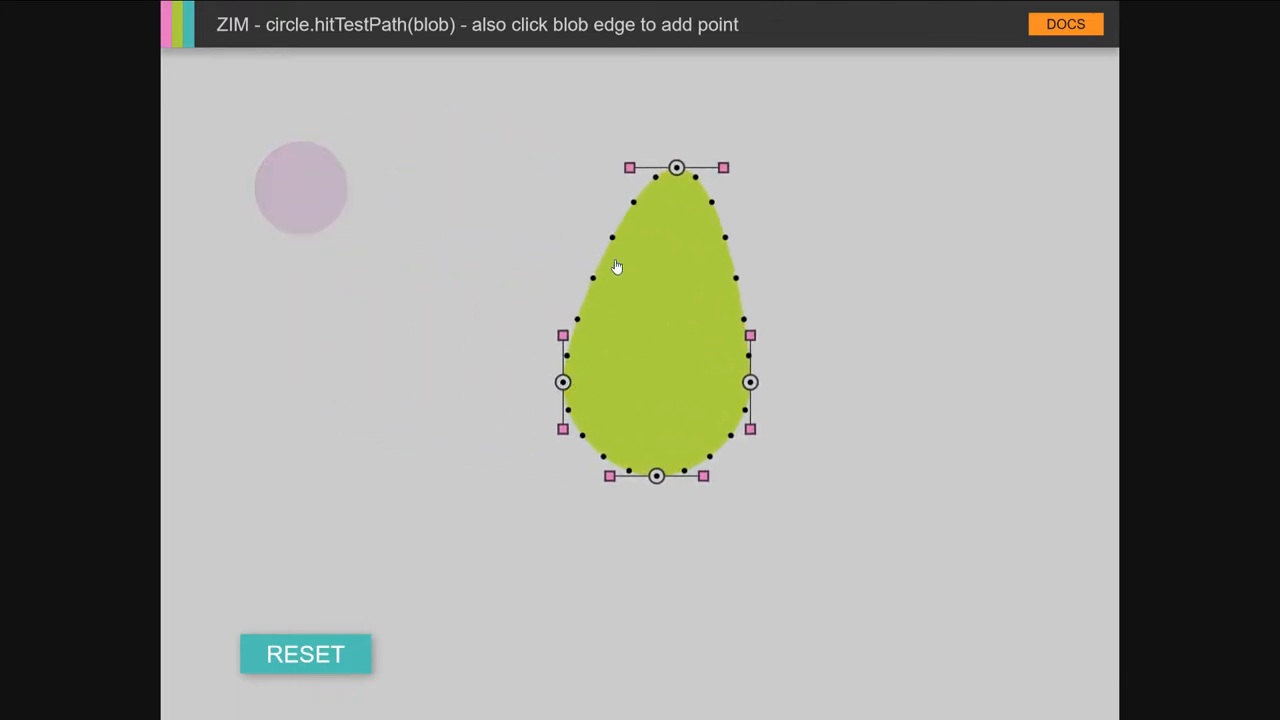
# Step: Add edge points on the blob's upper-left, right and lower-right and pull them into a lumpy heart shape
pyautogui.click(612, 238)
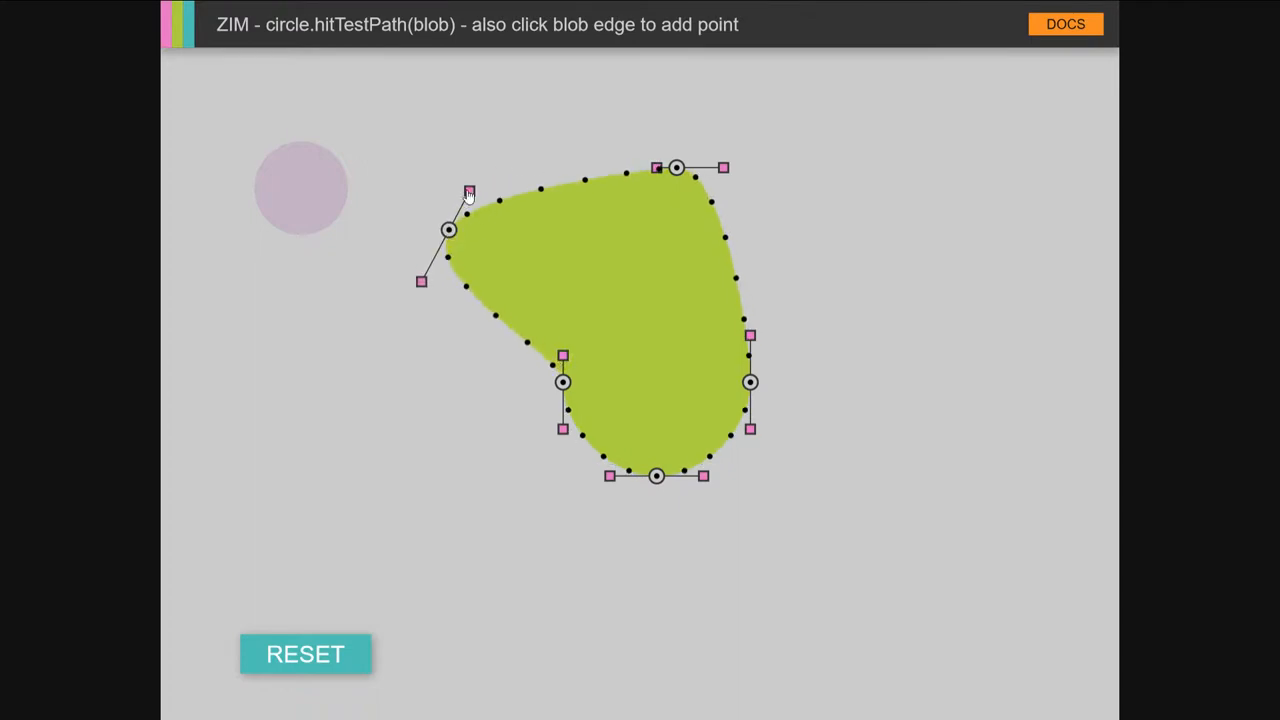
pyautogui.moveTo(468, 192); pyautogui.dragTo(452, 116)
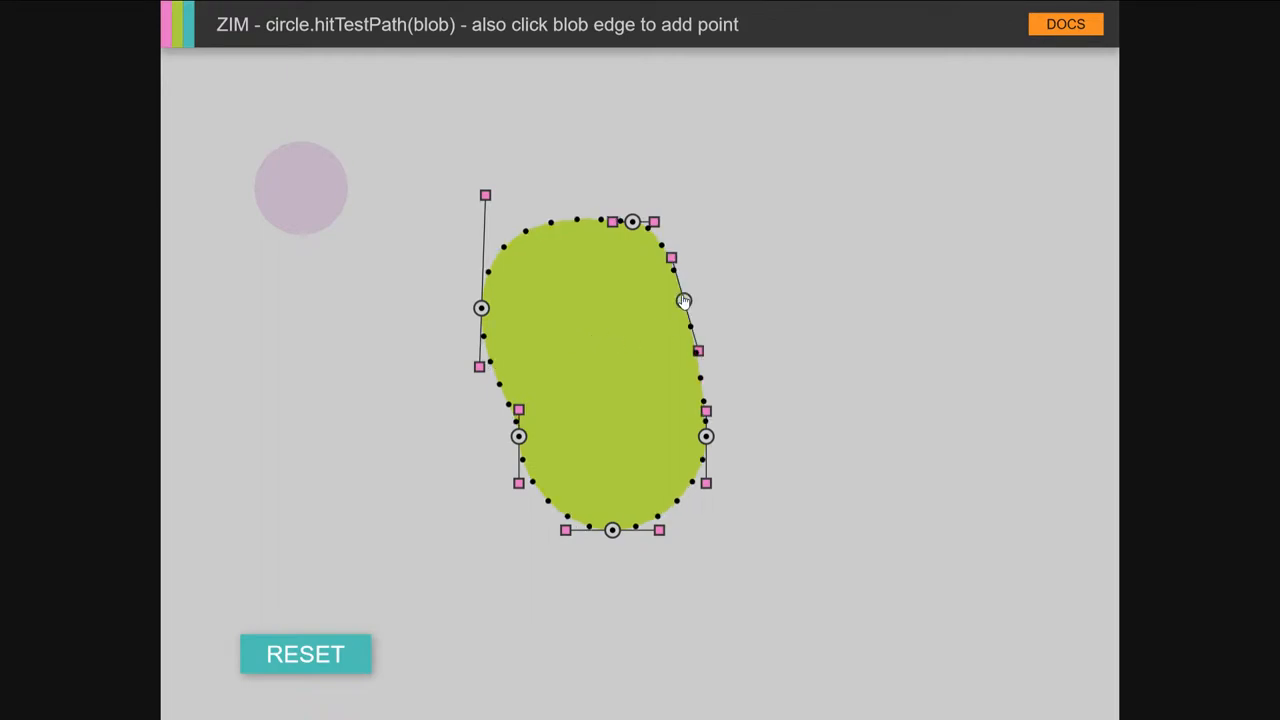
pyautogui.moveTo(684, 300); pyautogui.dragTo(856, 292)
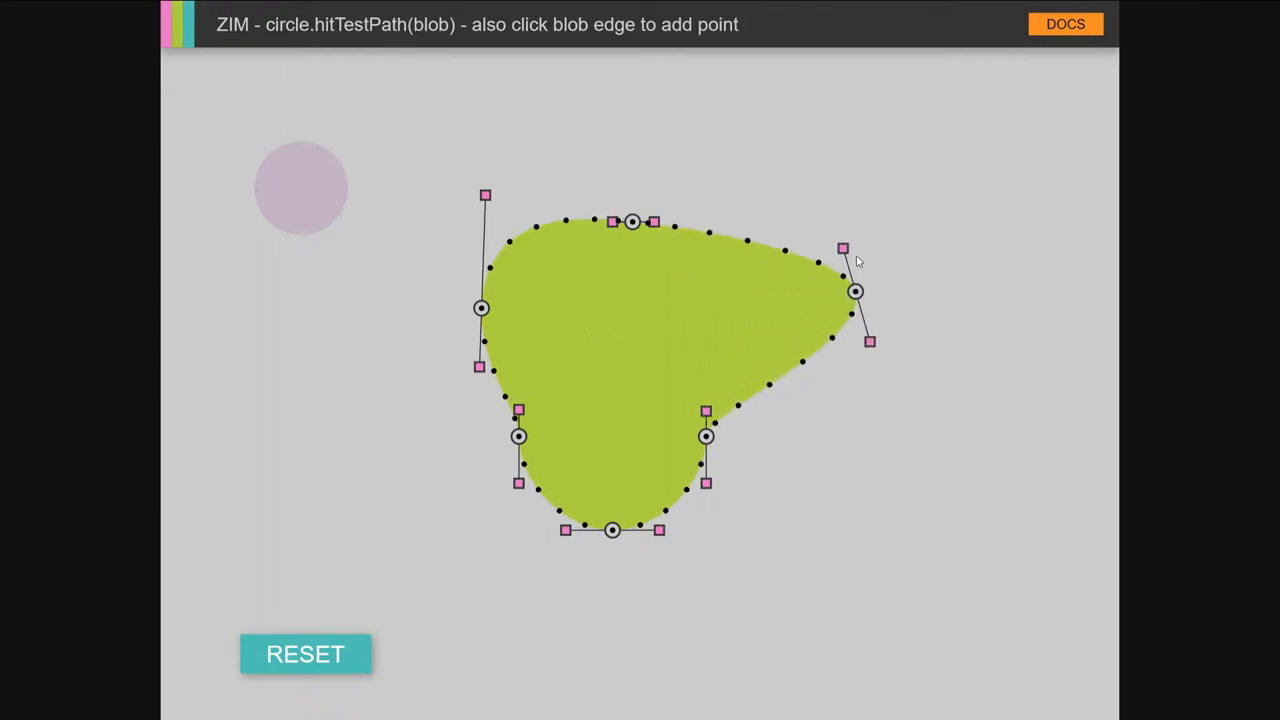
pyautogui.moveTo(842, 248); pyautogui.dragTo(862, 200)
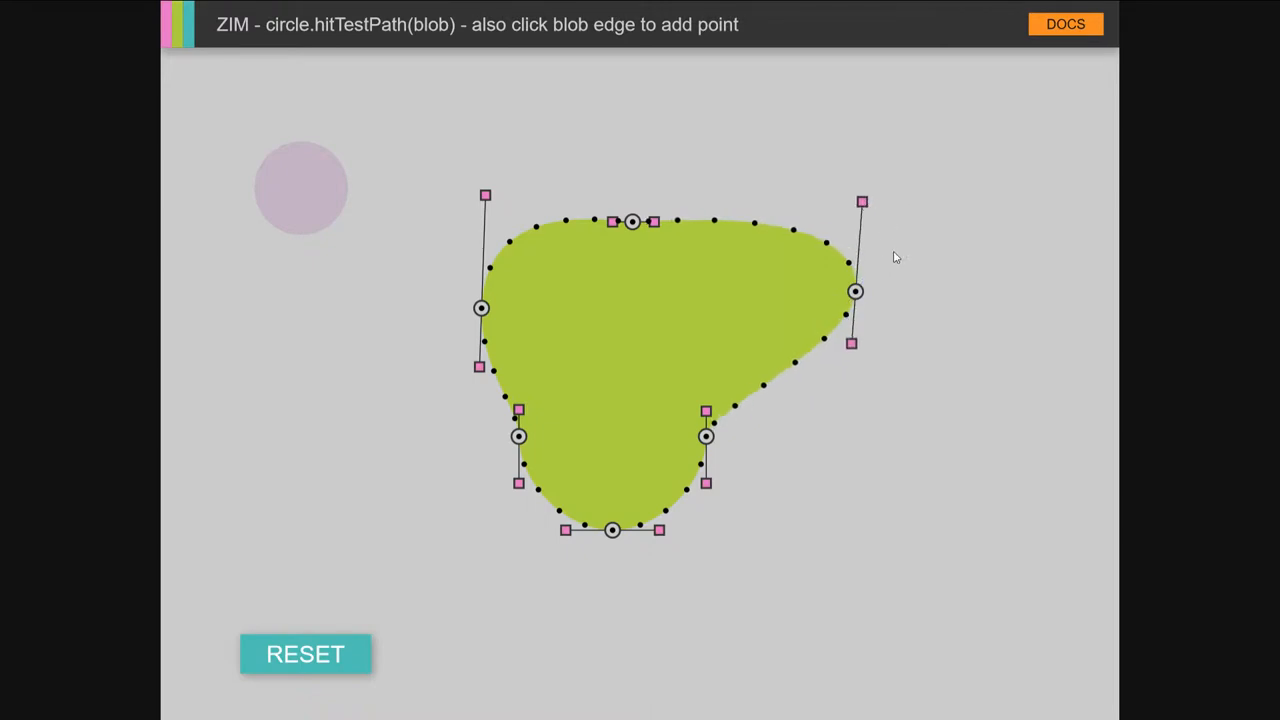
pyautogui.moveTo(776, 384)
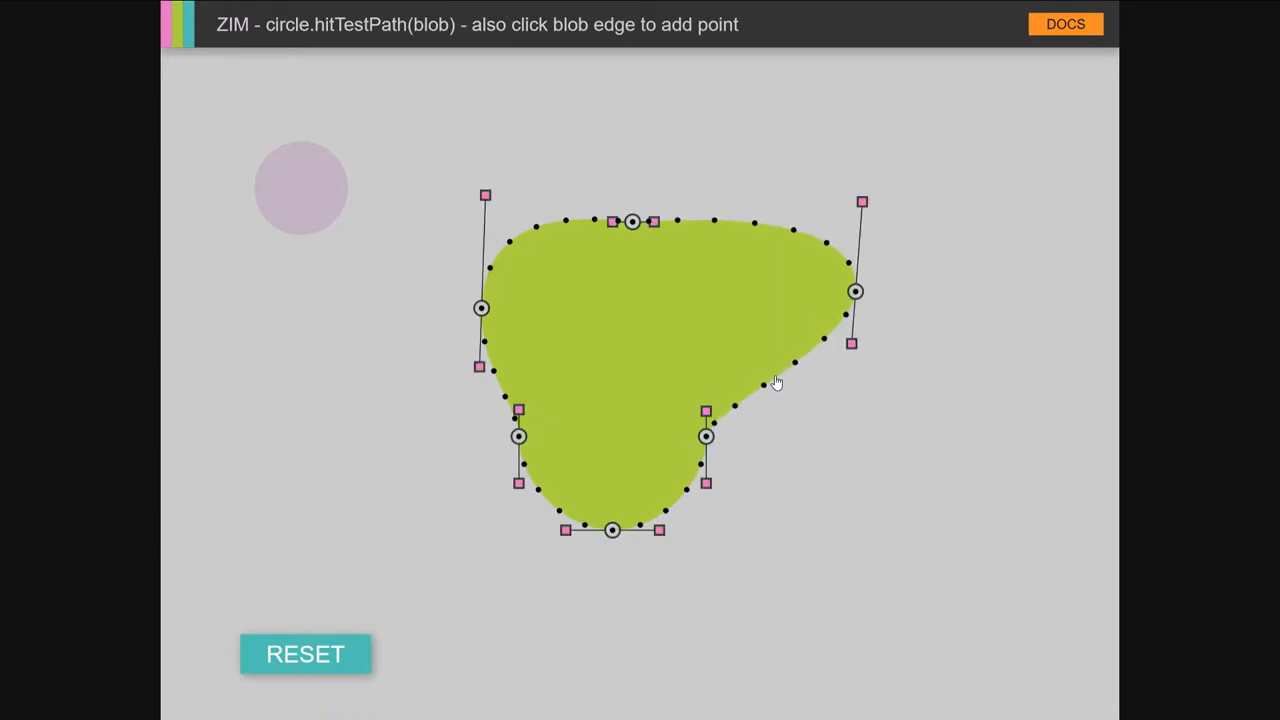
pyautogui.click(840, 432)
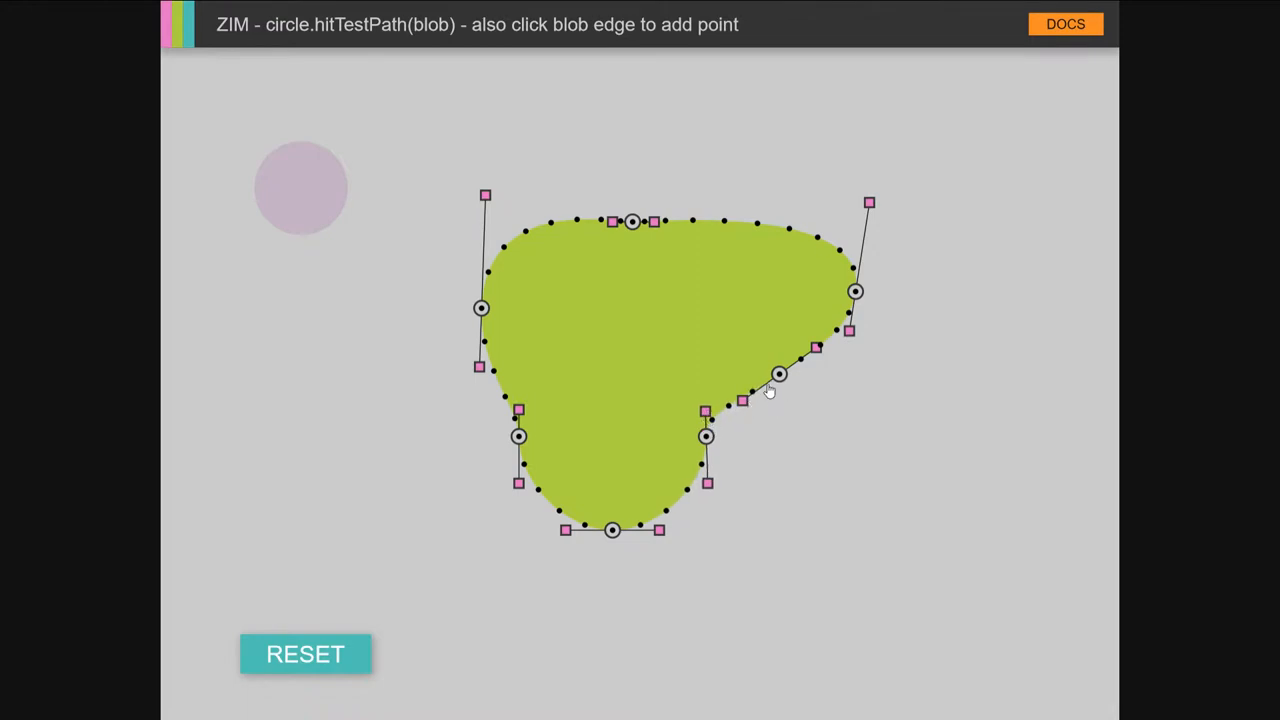
pyautogui.moveTo(768, 390)
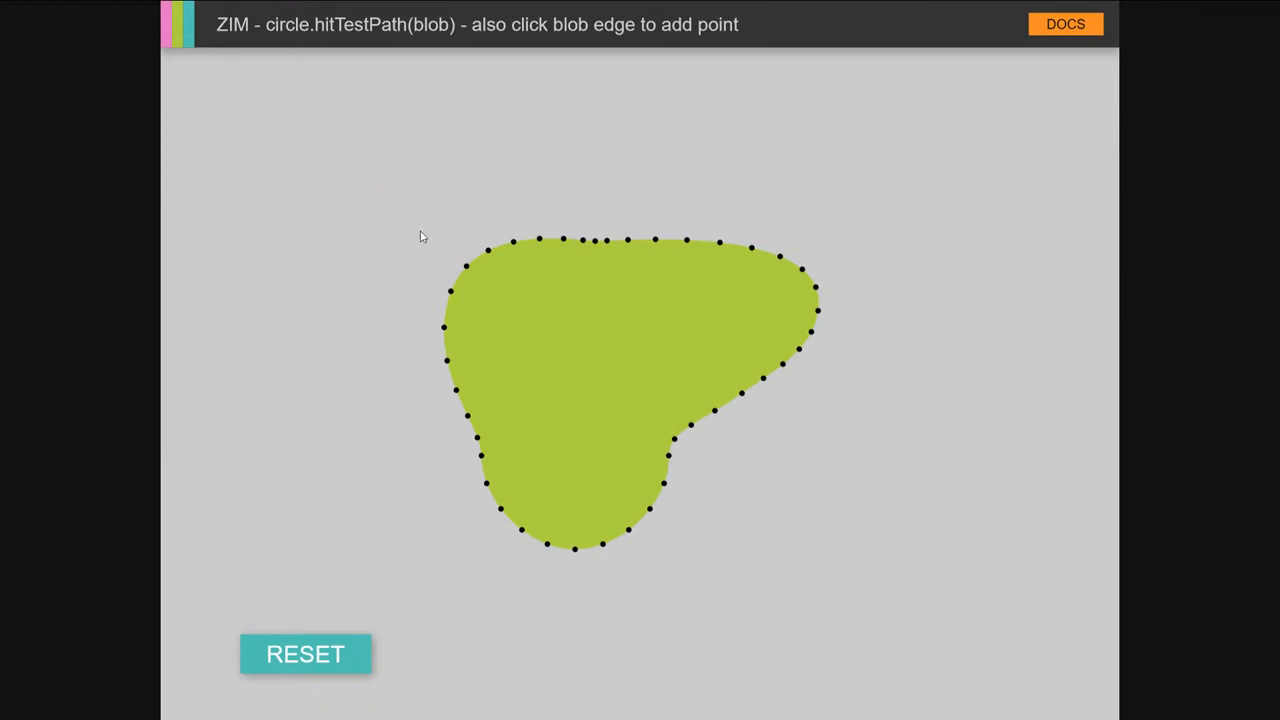
pyautogui.moveTo(736, 374)
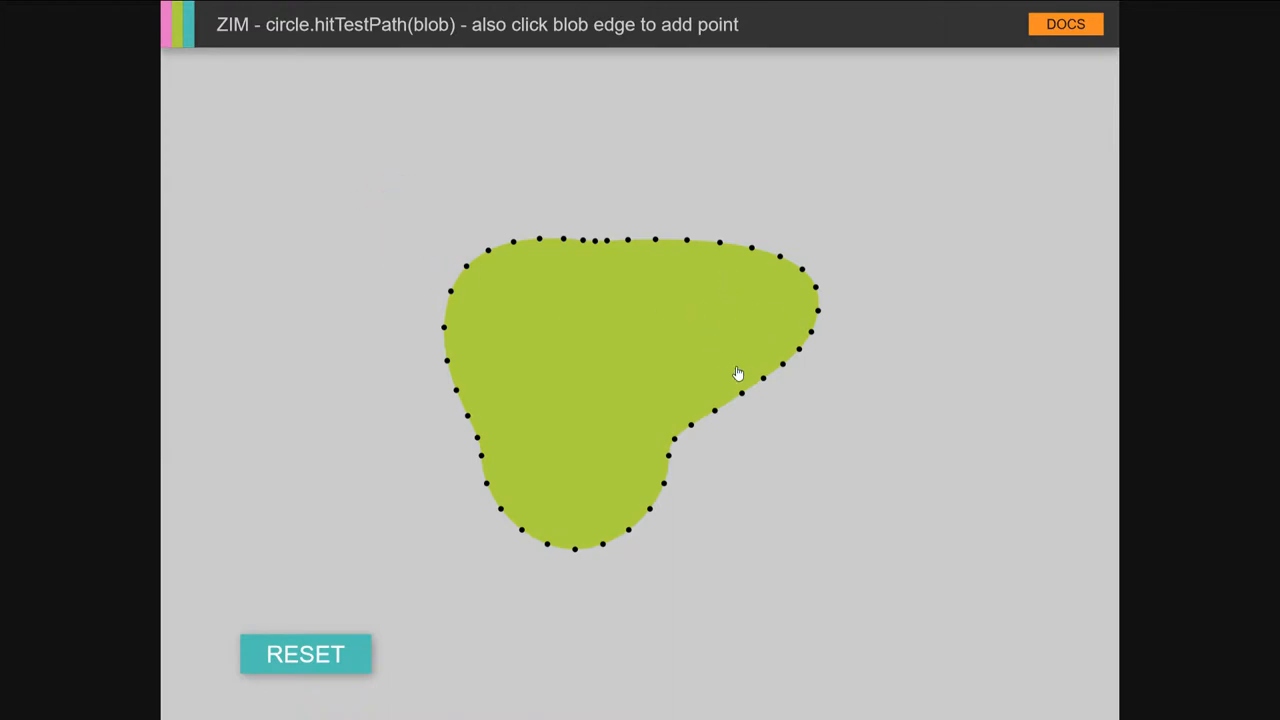
pyautogui.moveTo(764, 462)
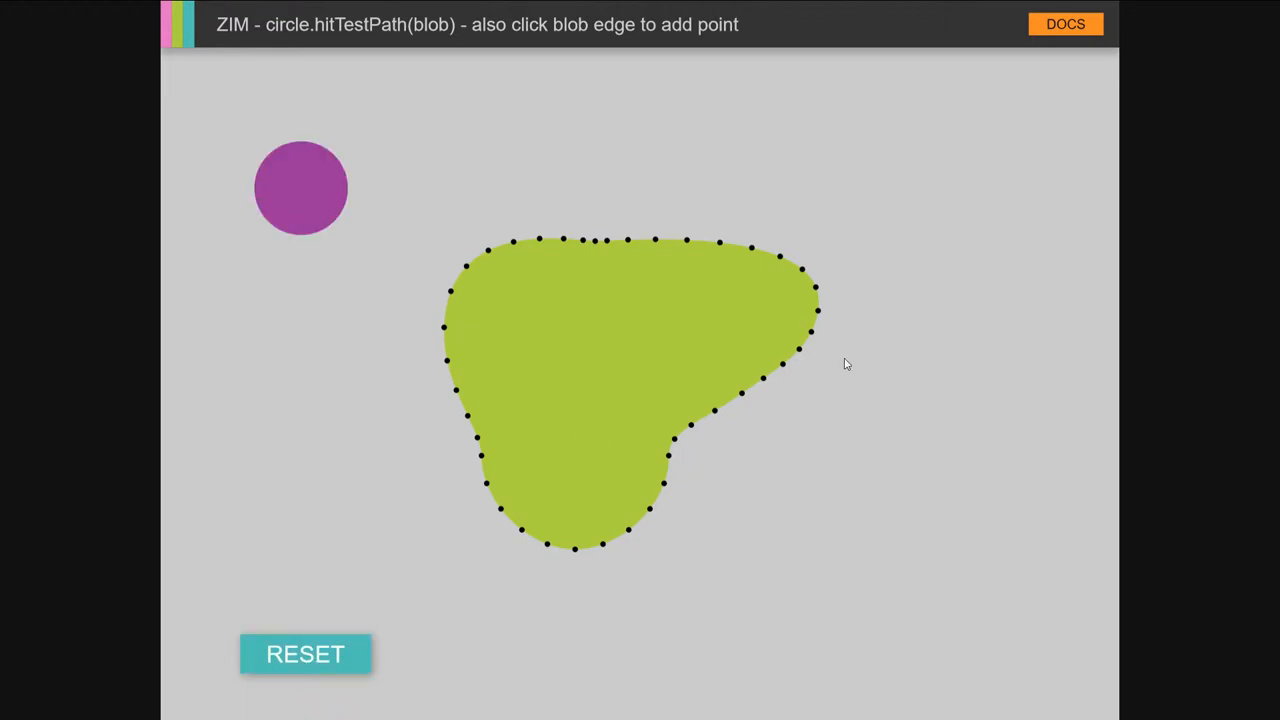
pyautogui.click(1064, 24)
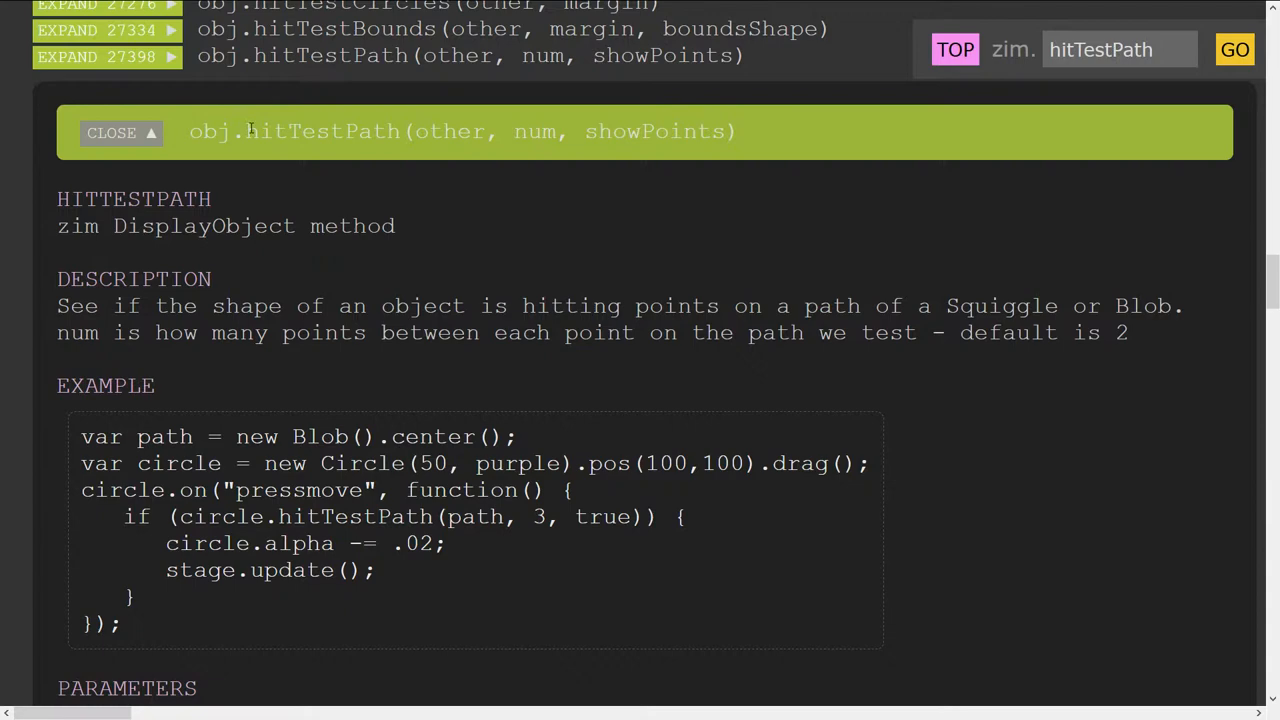
# Step: Locate the hitTestPath entry and highlight the number of test points in its example
pyautogui.scroll(3)
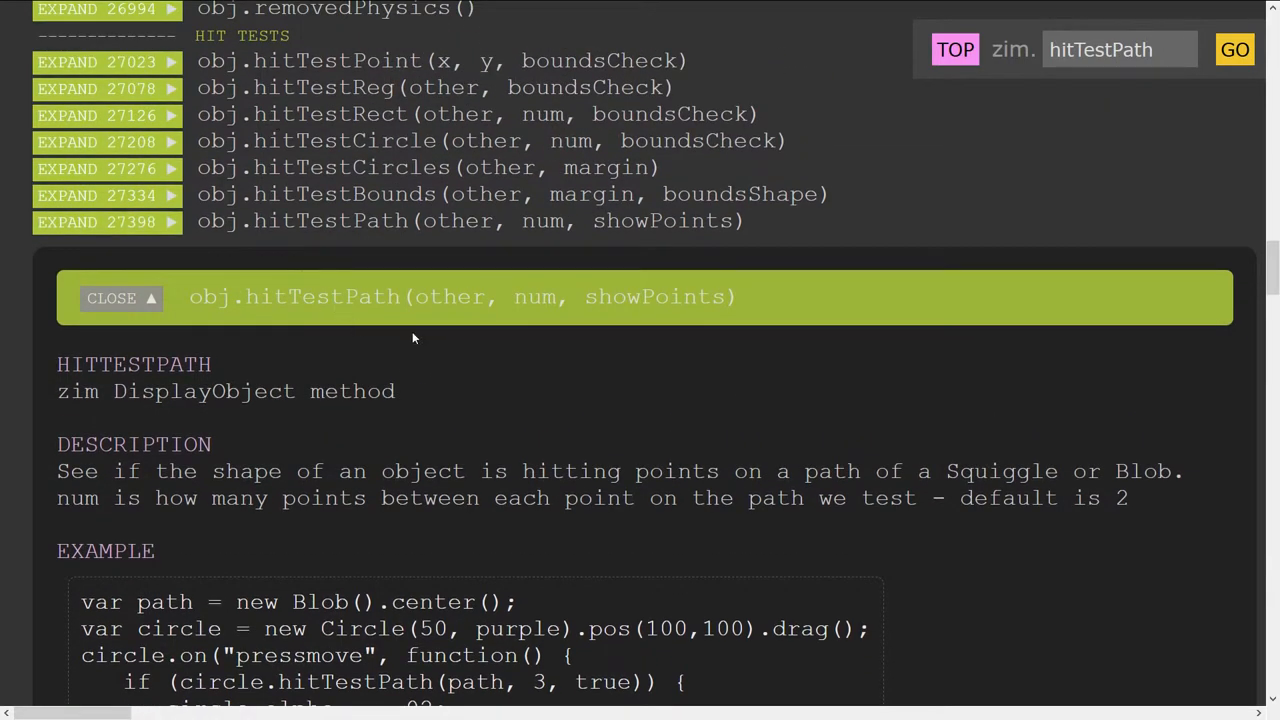
pyautogui.scroll(-3)
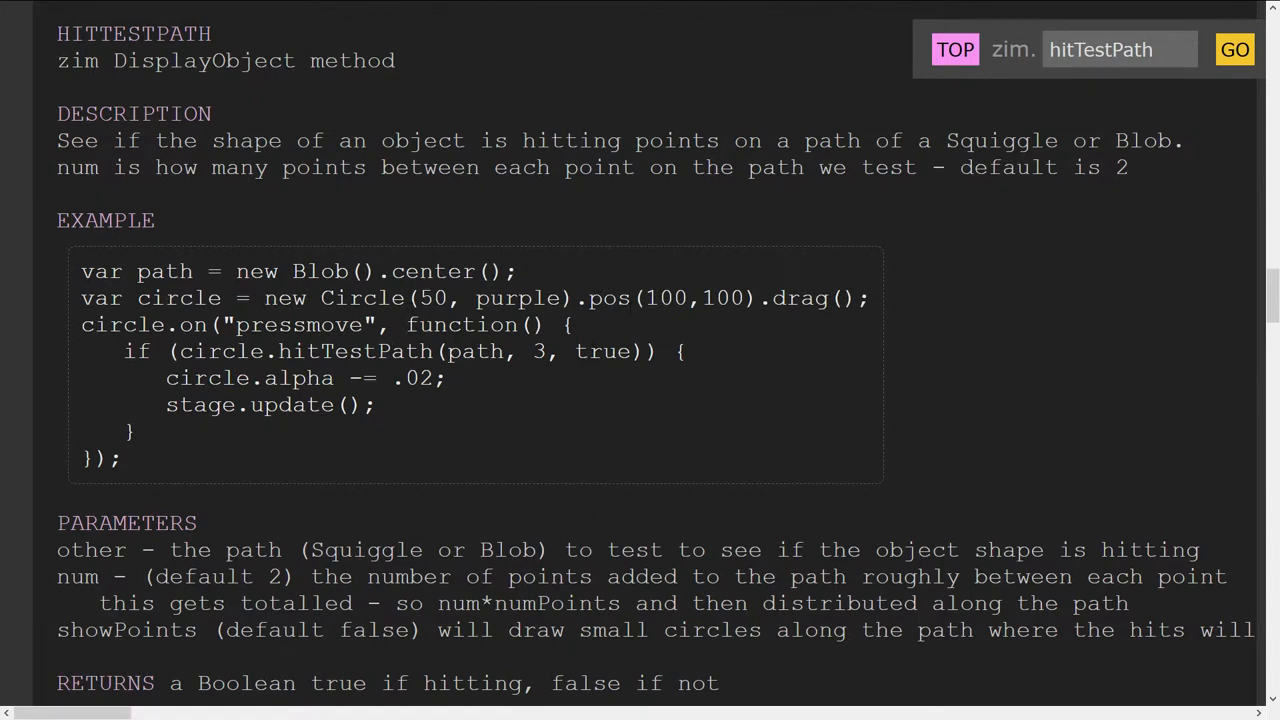
pyautogui.doubleClick(538, 352)
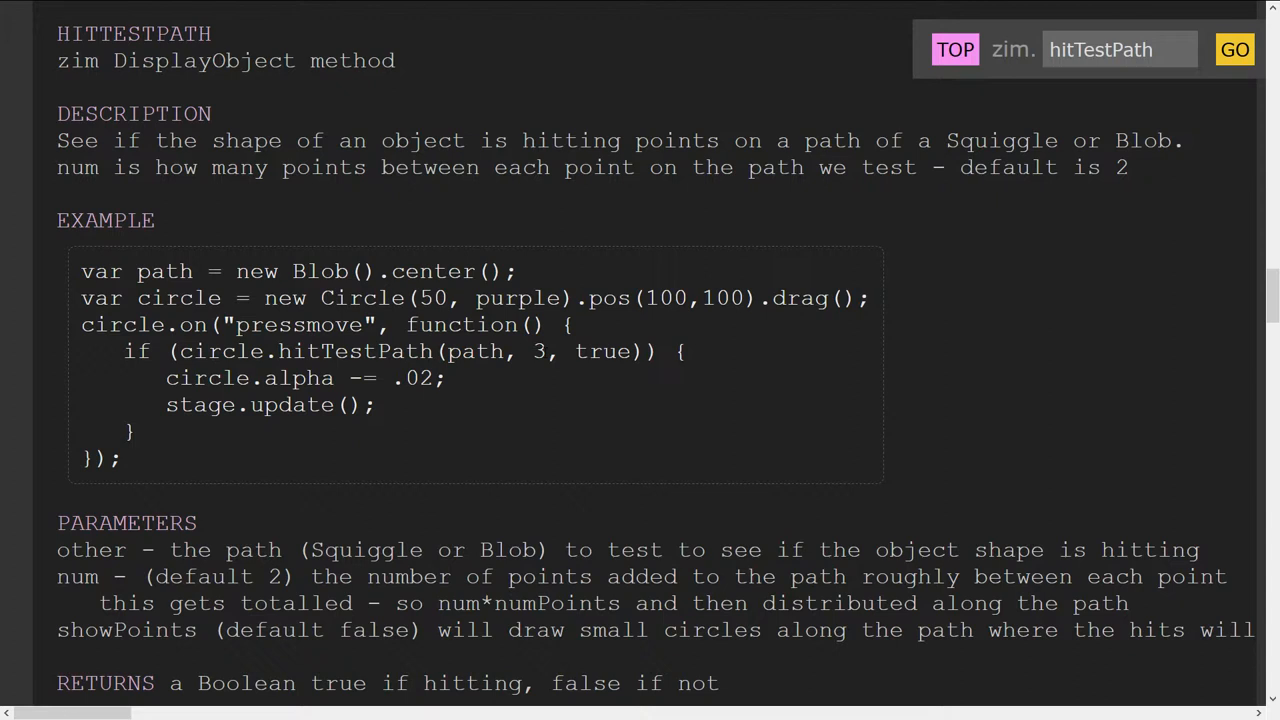
pyautogui.doubleClick(538, 352)
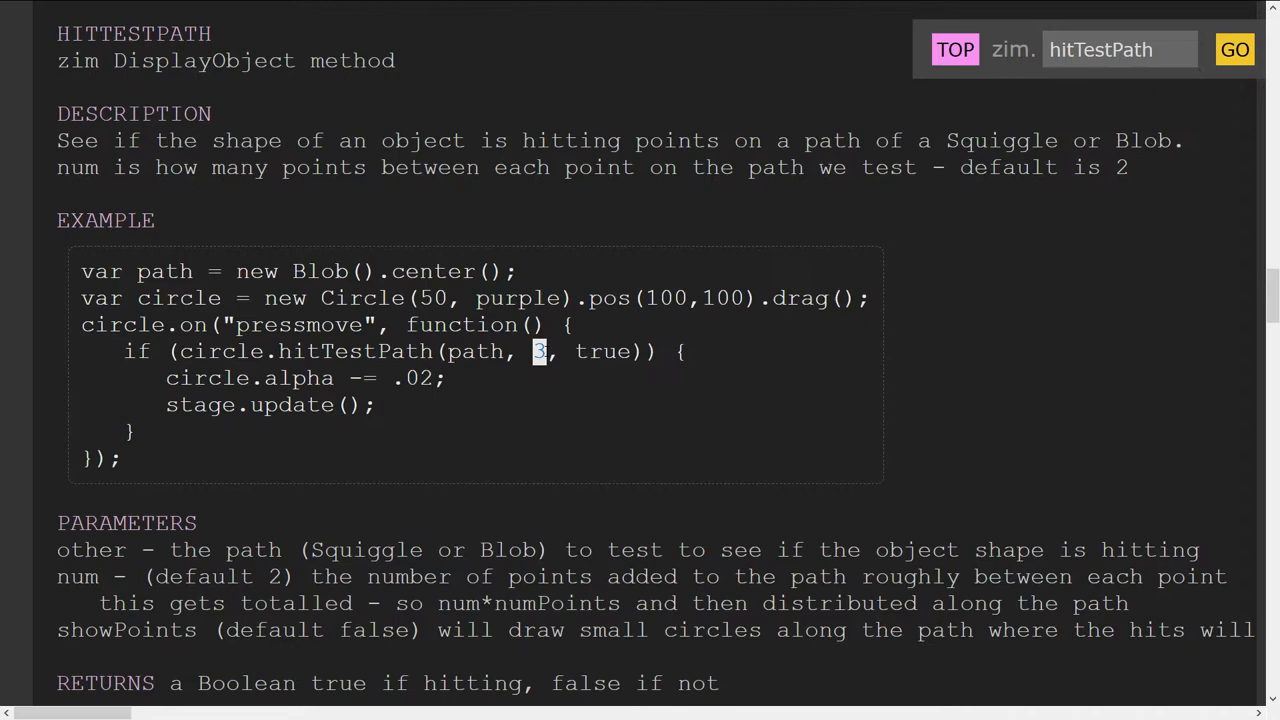
# Step: Scroll through the hitTestPath parameters and return value, then back to the top
pyautogui.scroll(-3)
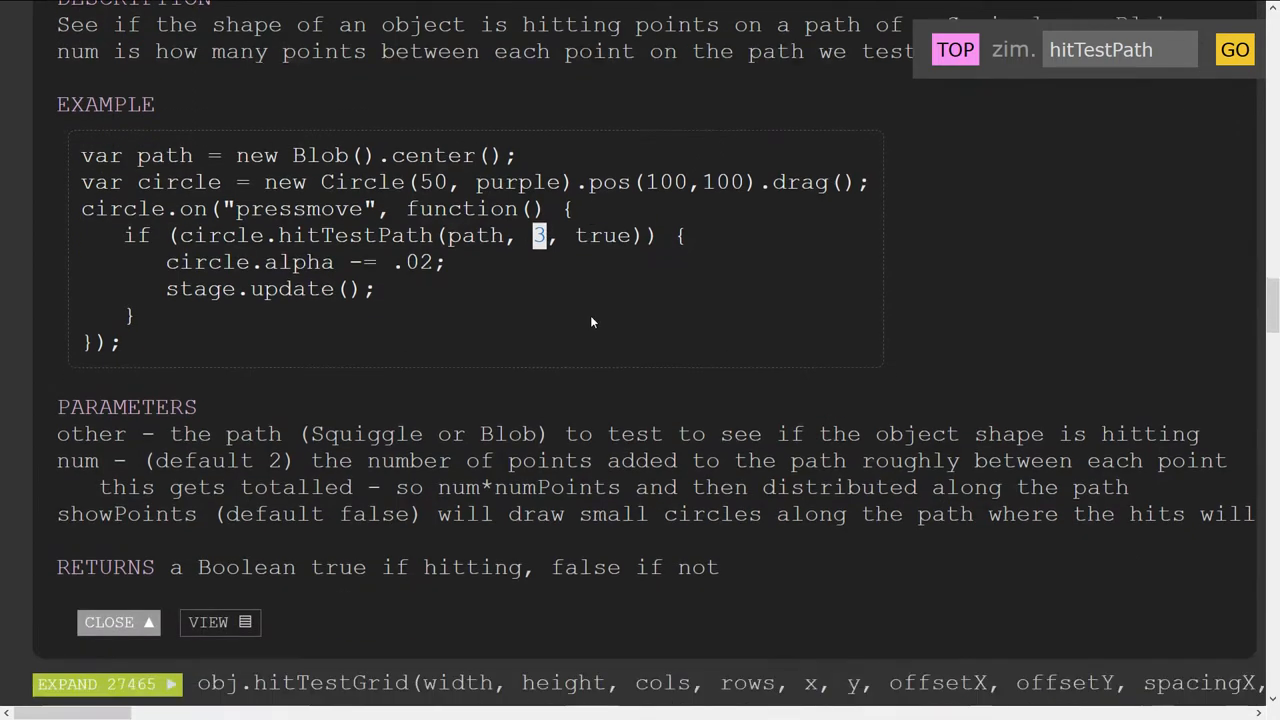
pyautogui.scroll(-3)
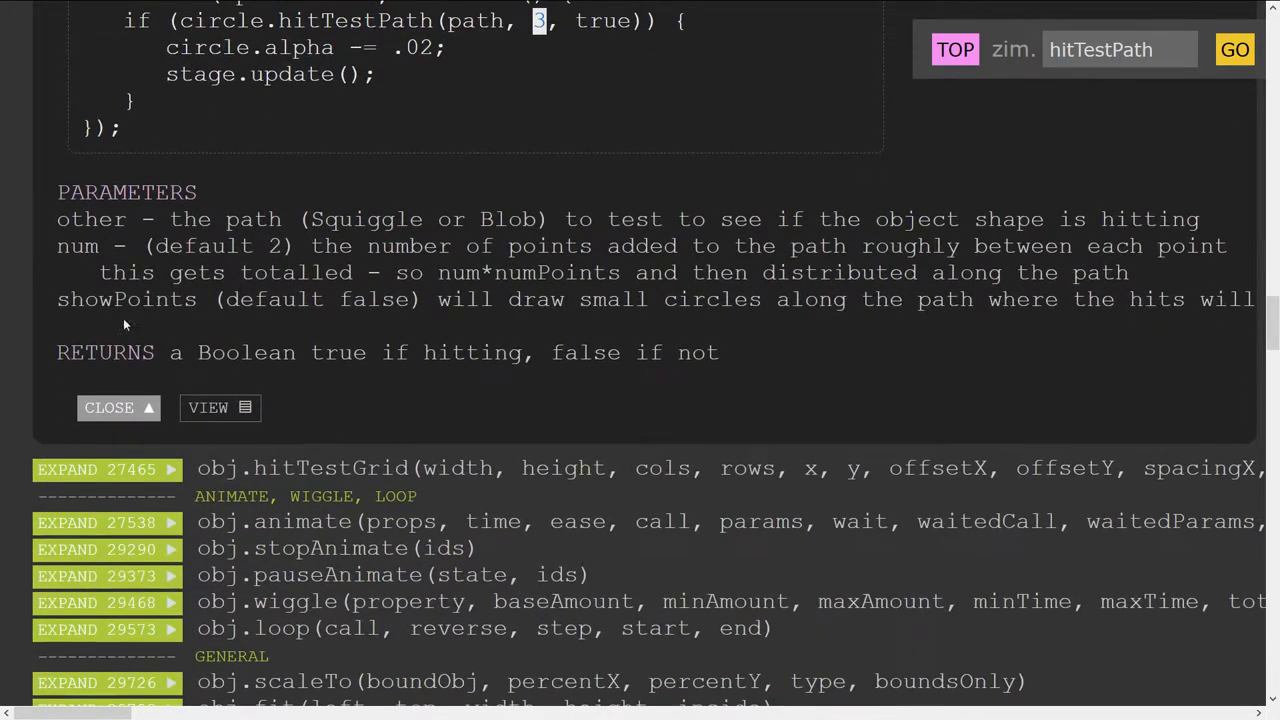
pyautogui.scroll(3)
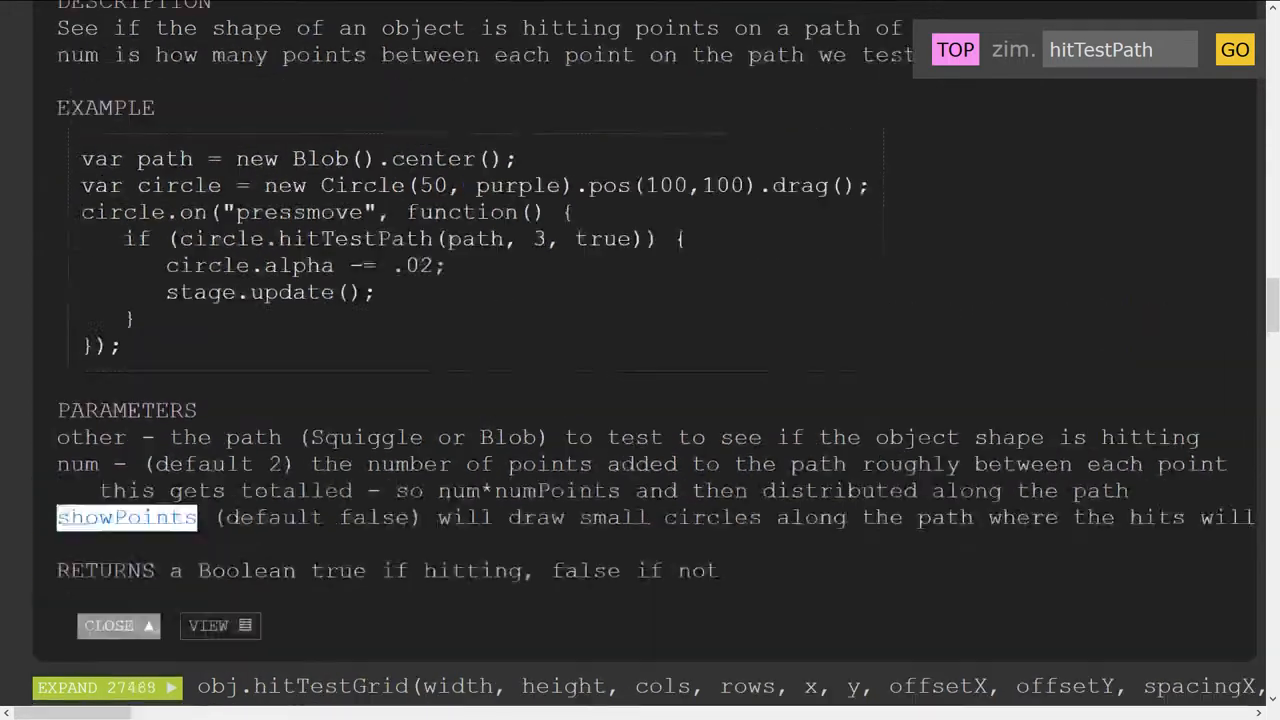
pyautogui.scroll(3)
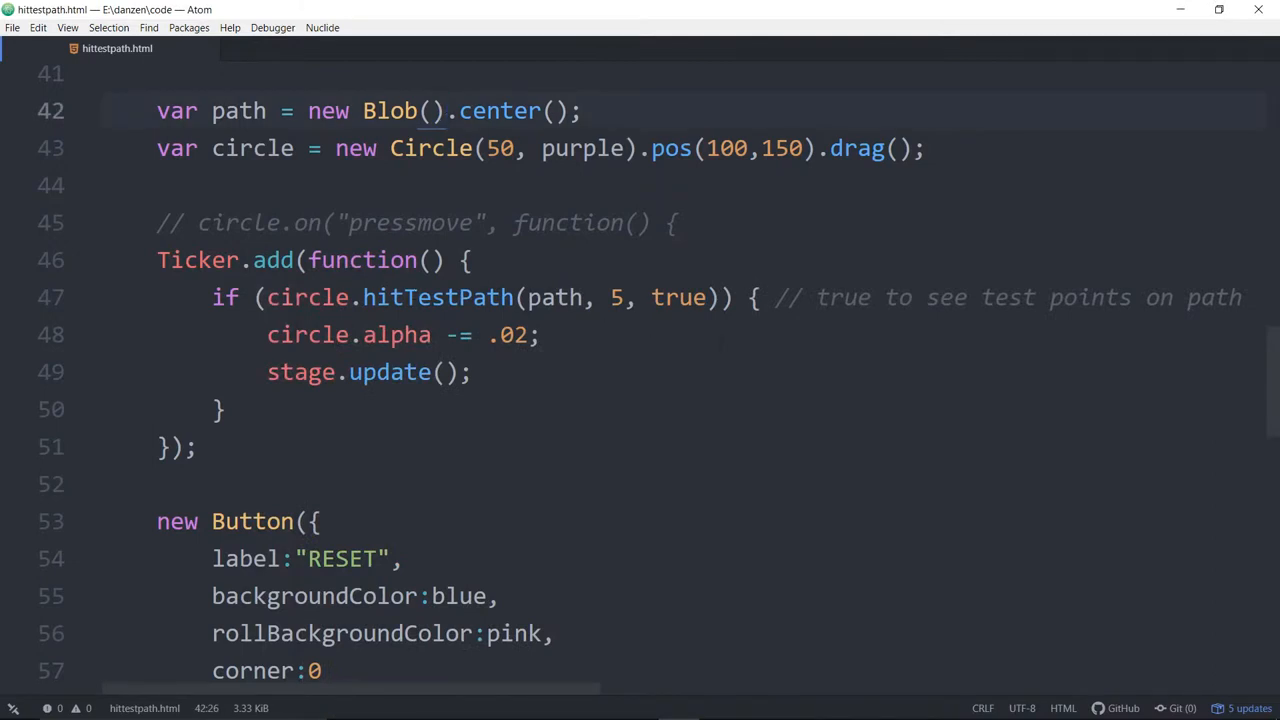
# Step: Delete the true showPoints argument from hitTestPath(path, 5, true) on line 47
pyautogui.click(664, 296)
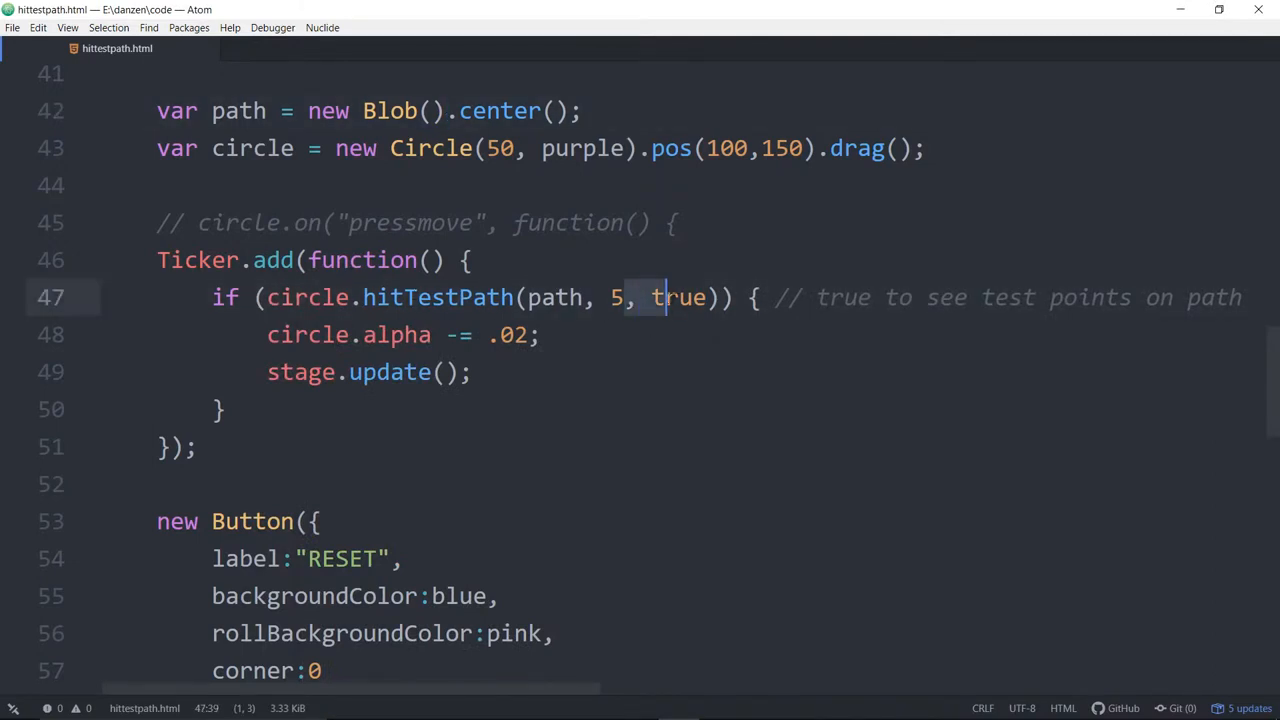
pyautogui.press('Backspace')
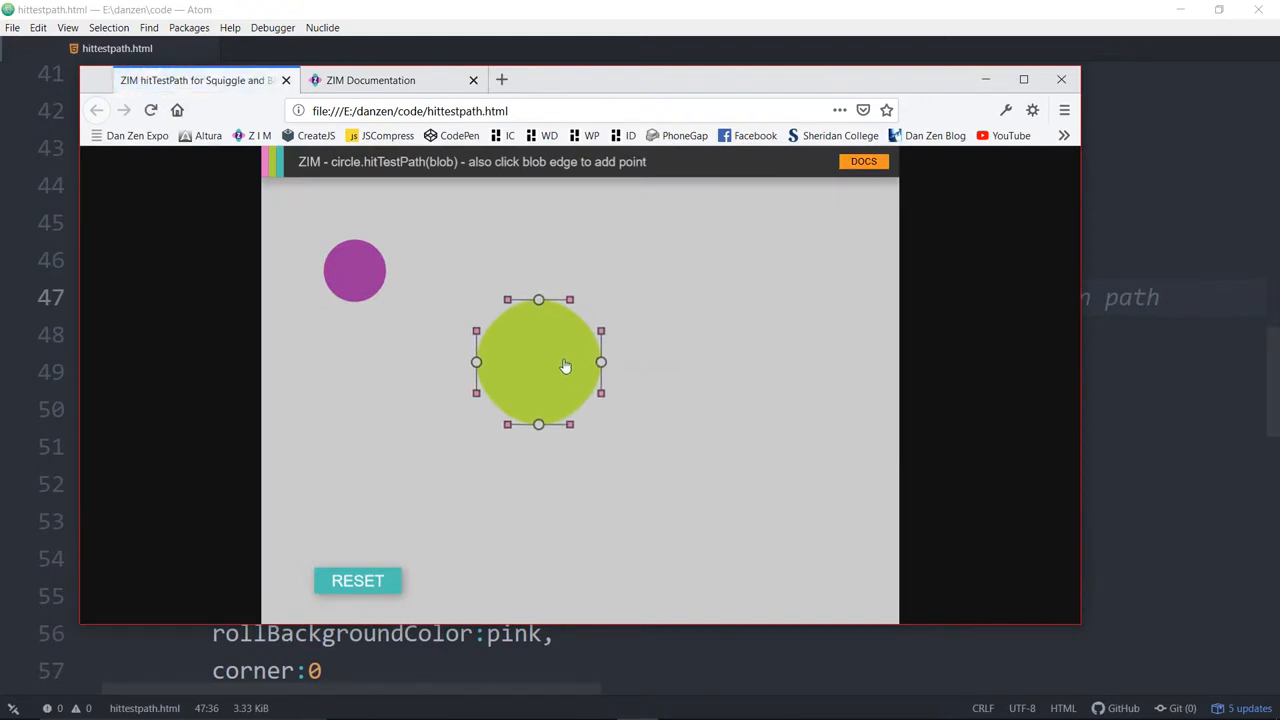
# Step: Drag the purple circle onto the blob so it fades with hidden test points, then reset the demo
pyautogui.moveTo(356, 270); pyautogui.dragTo(462, 350)
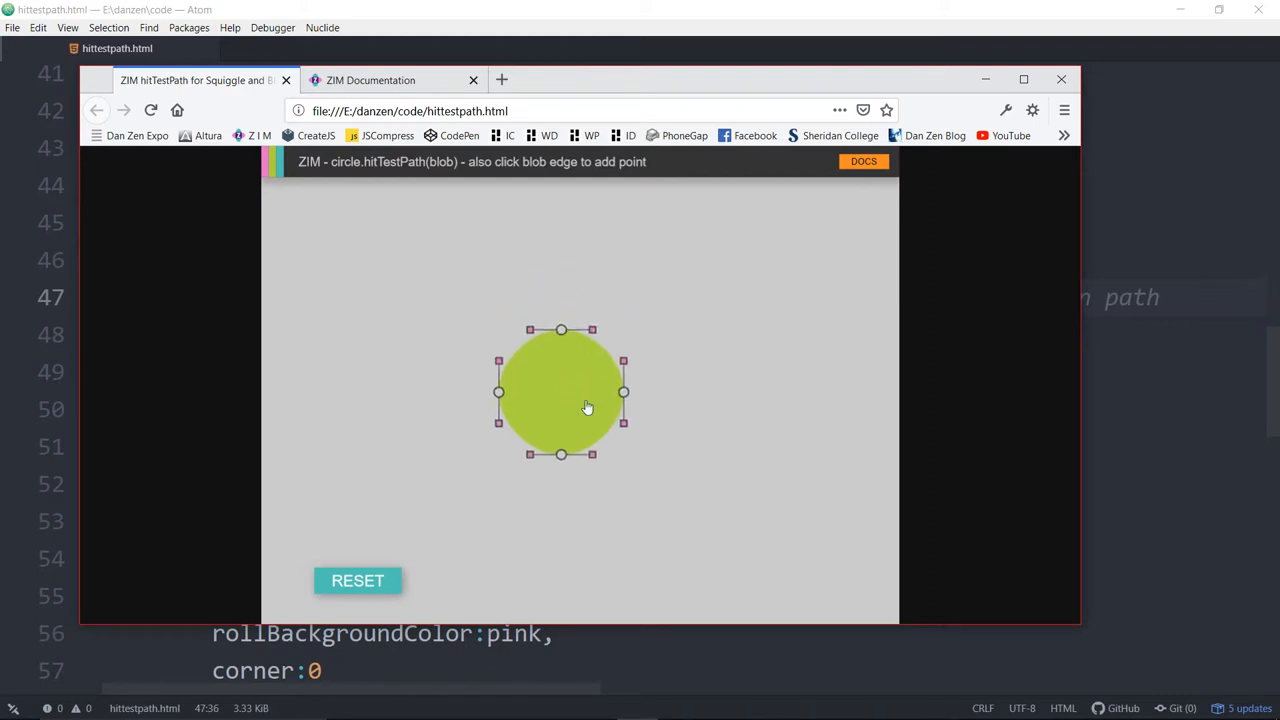
pyautogui.click(356, 580)
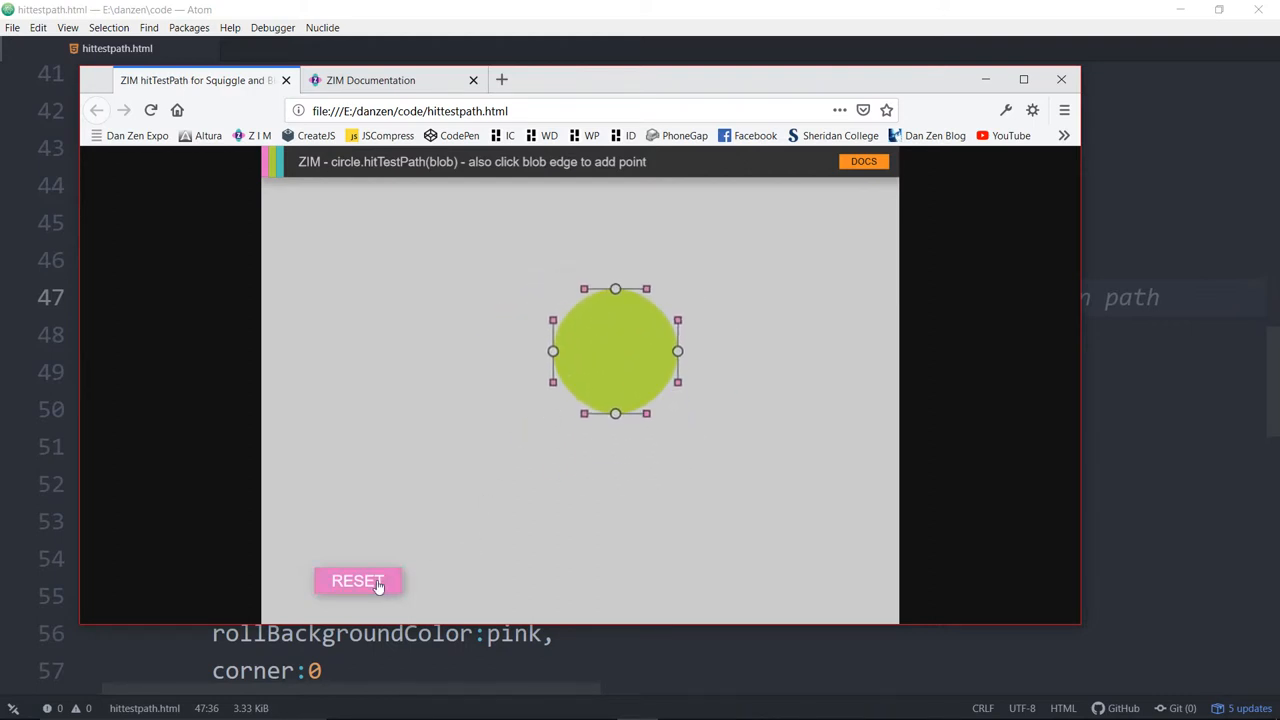
pyautogui.click(356, 580)
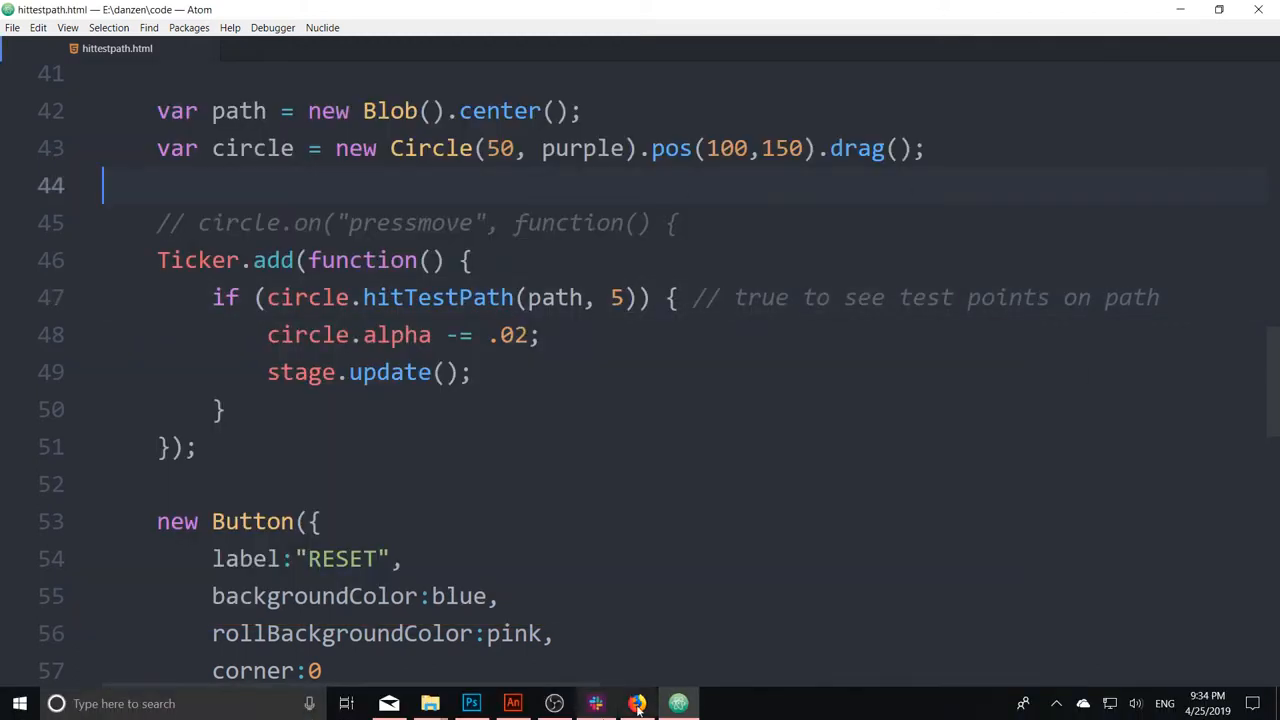
# Step: Return to the ZIM Documentation home and follow the updates link in the intro
pyautogui.click(636, 704)
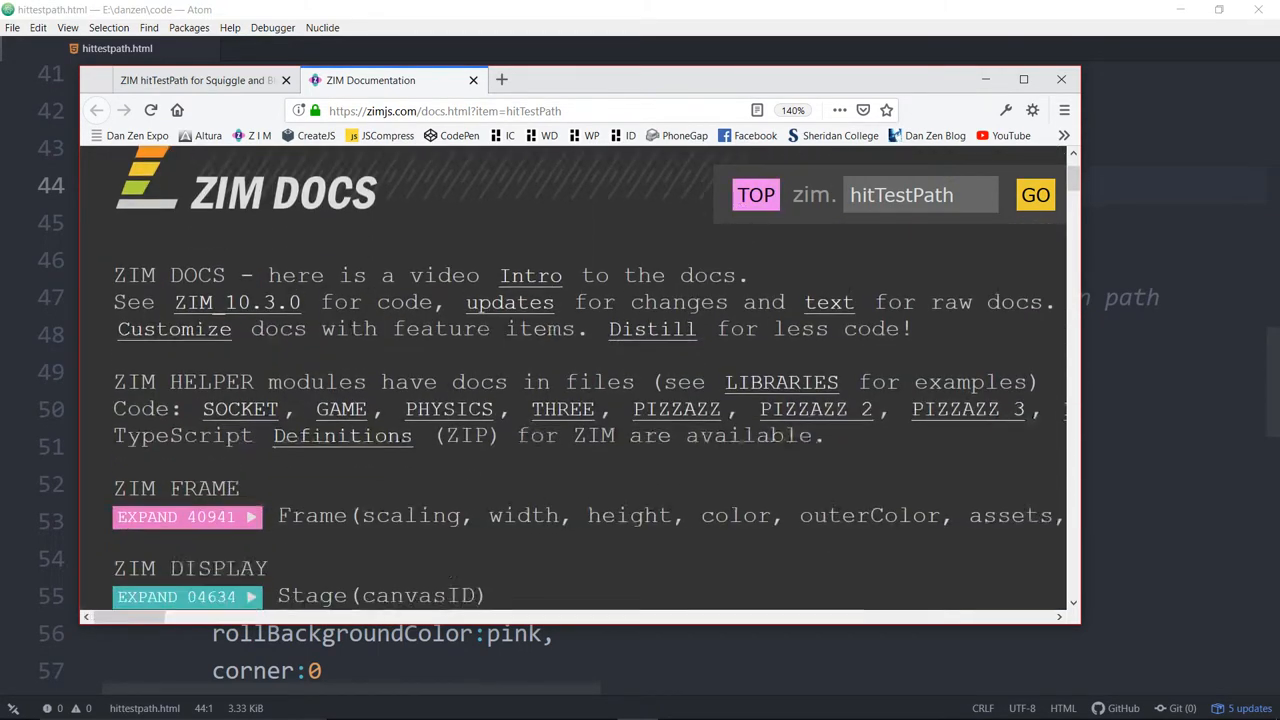
pyautogui.click(508, 302)
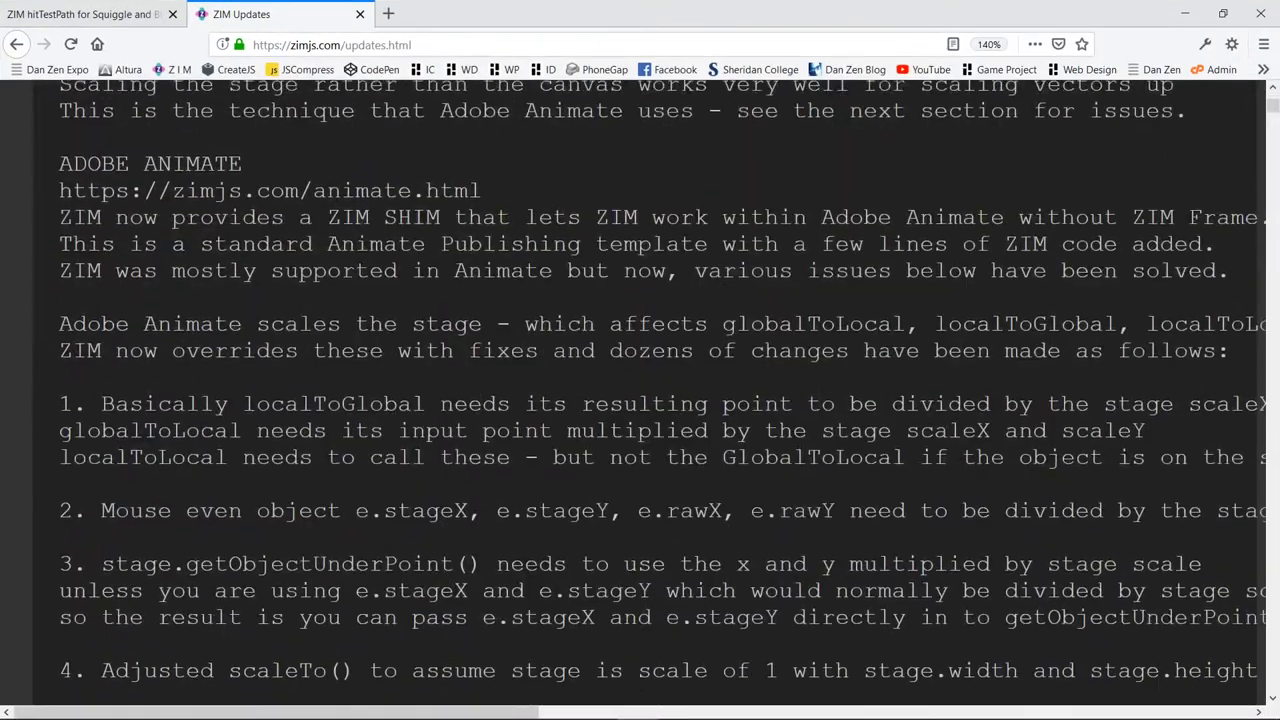
# Step: Scroll to the SQUIGGLE AND BLOB PATH section and mark its heading
pyautogui.scroll(3)
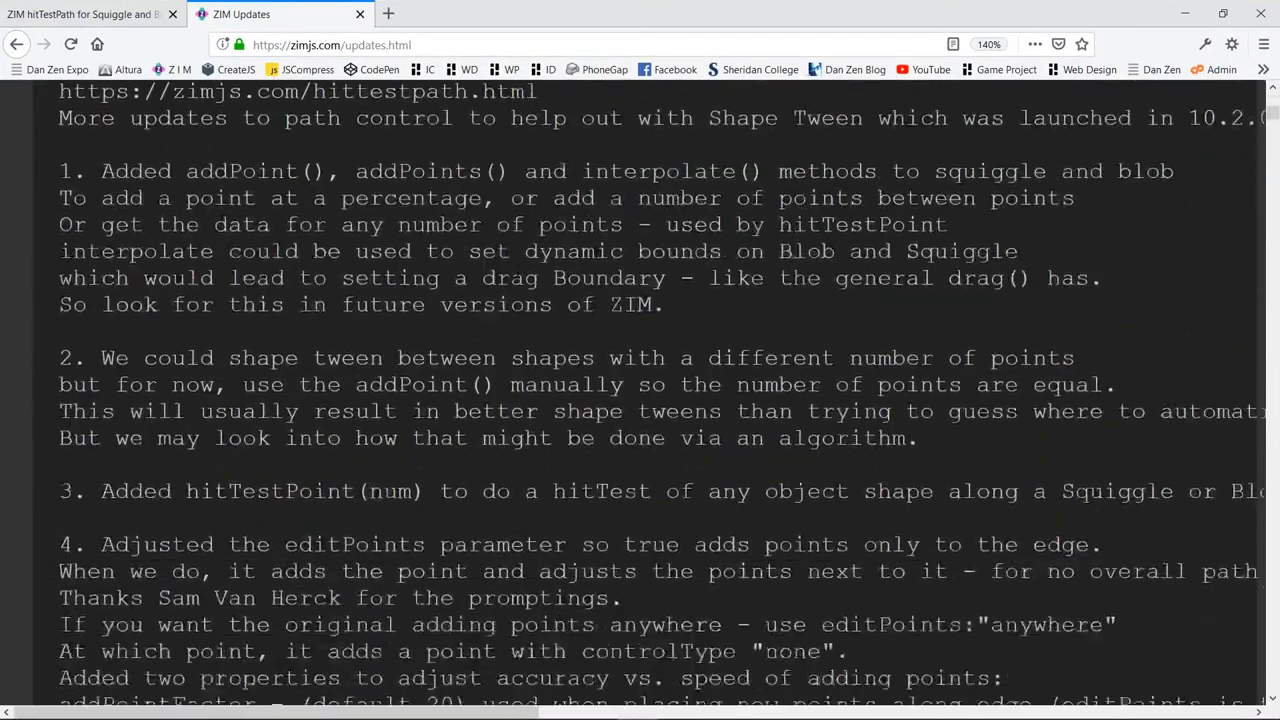
pyautogui.scroll(3)
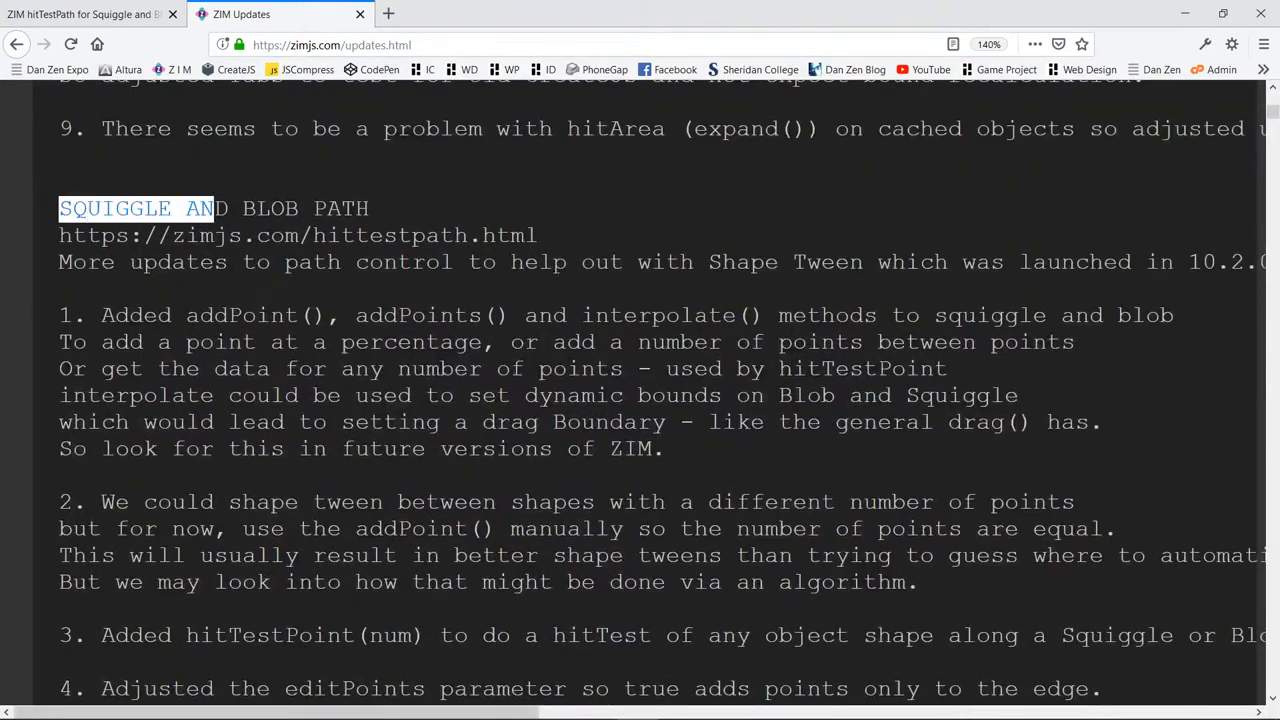
pyautogui.moveTo(200, 208); pyautogui.dragTo(370, 208)
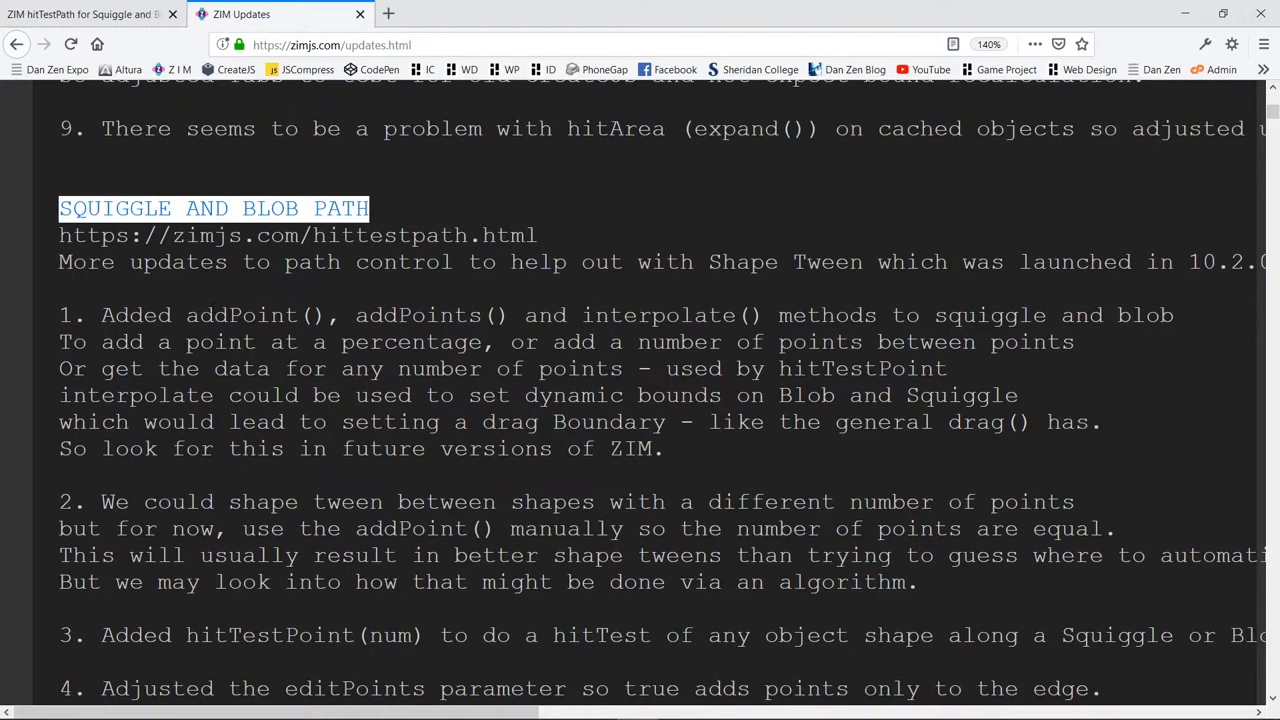
# Step: Highlight the addPoint and addPoints() method names in the notes, then clear the marking
pyautogui.doubleClick(206, 316)
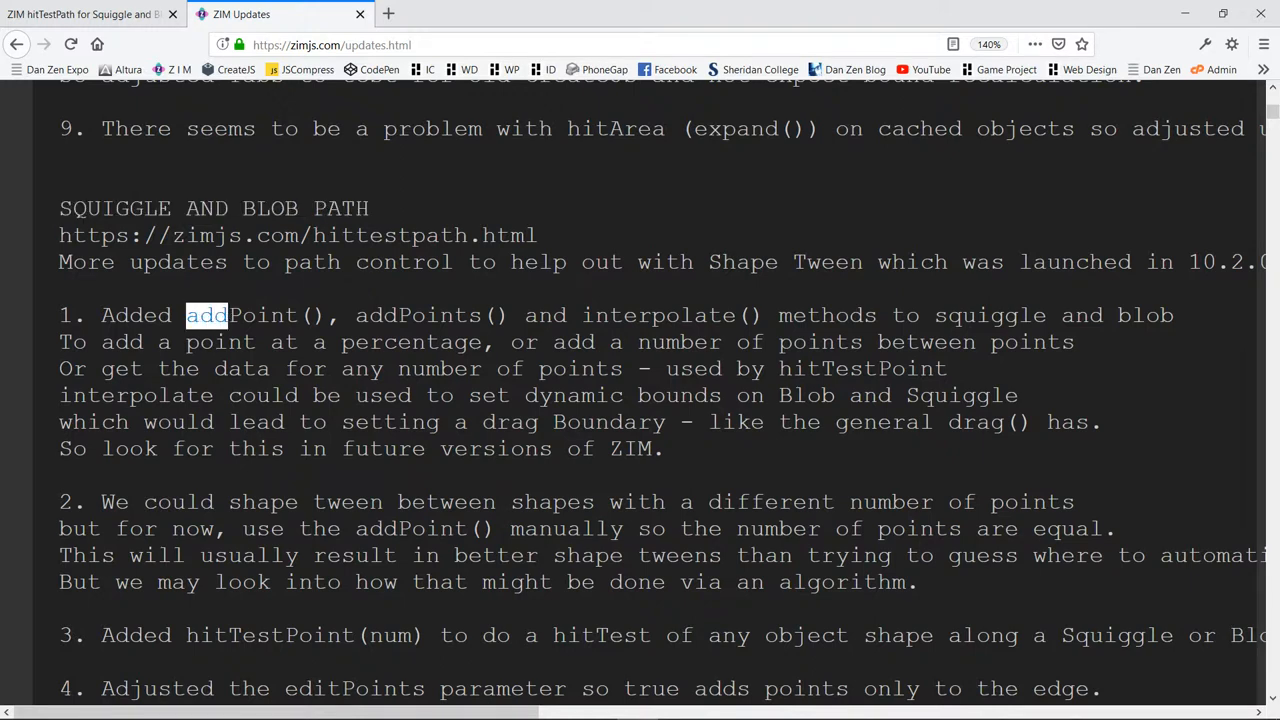
pyautogui.doubleClick(260, 316)
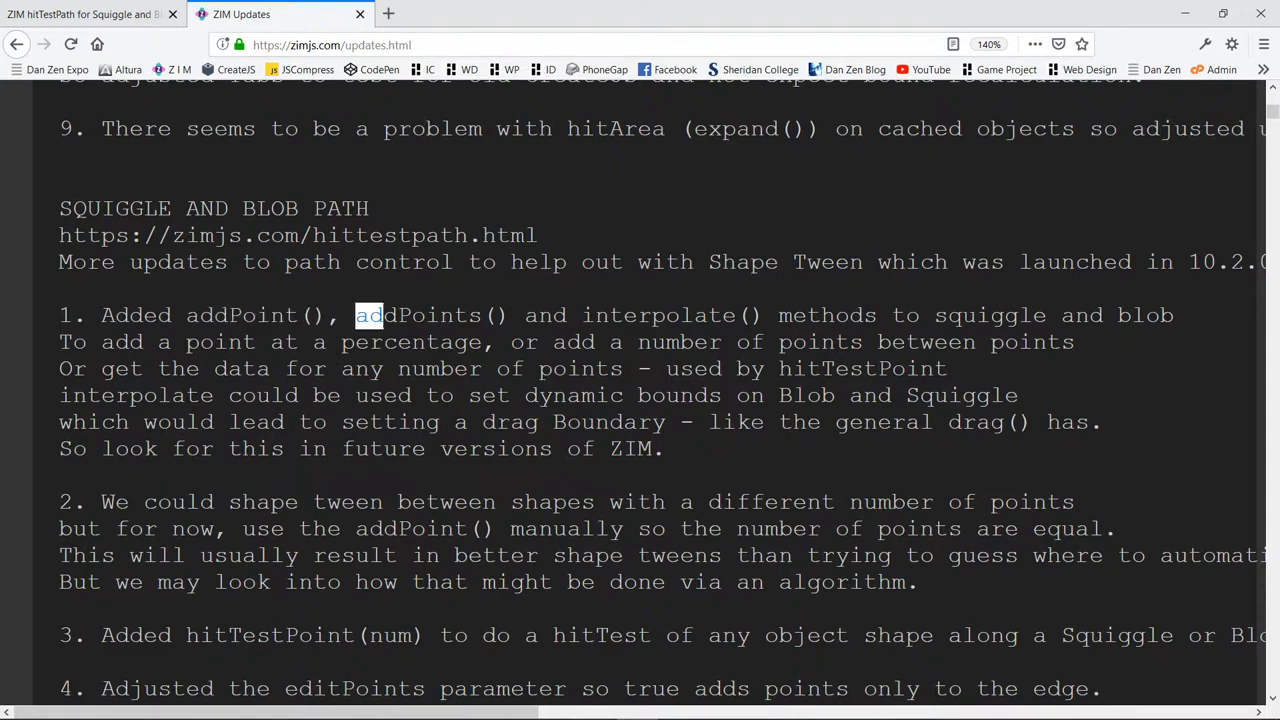
pyautogui.doubleClick(430, 316)
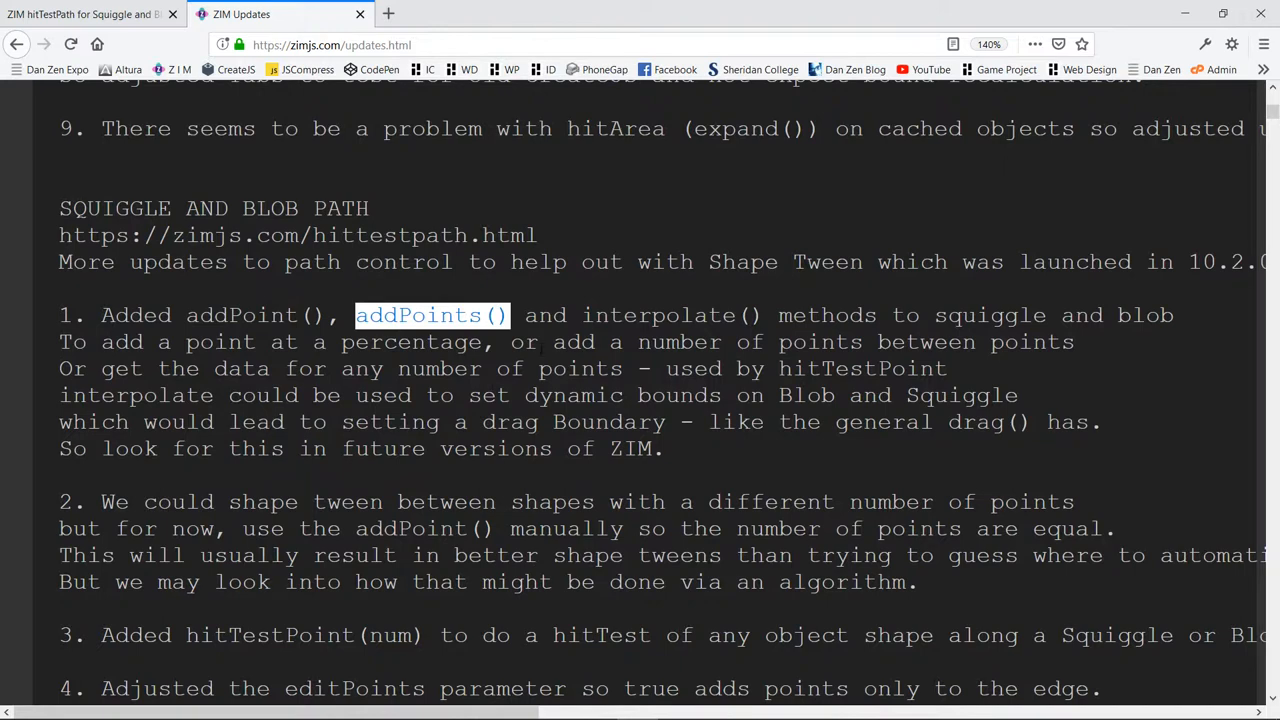
pyautogui.doubleClick(656, 316)
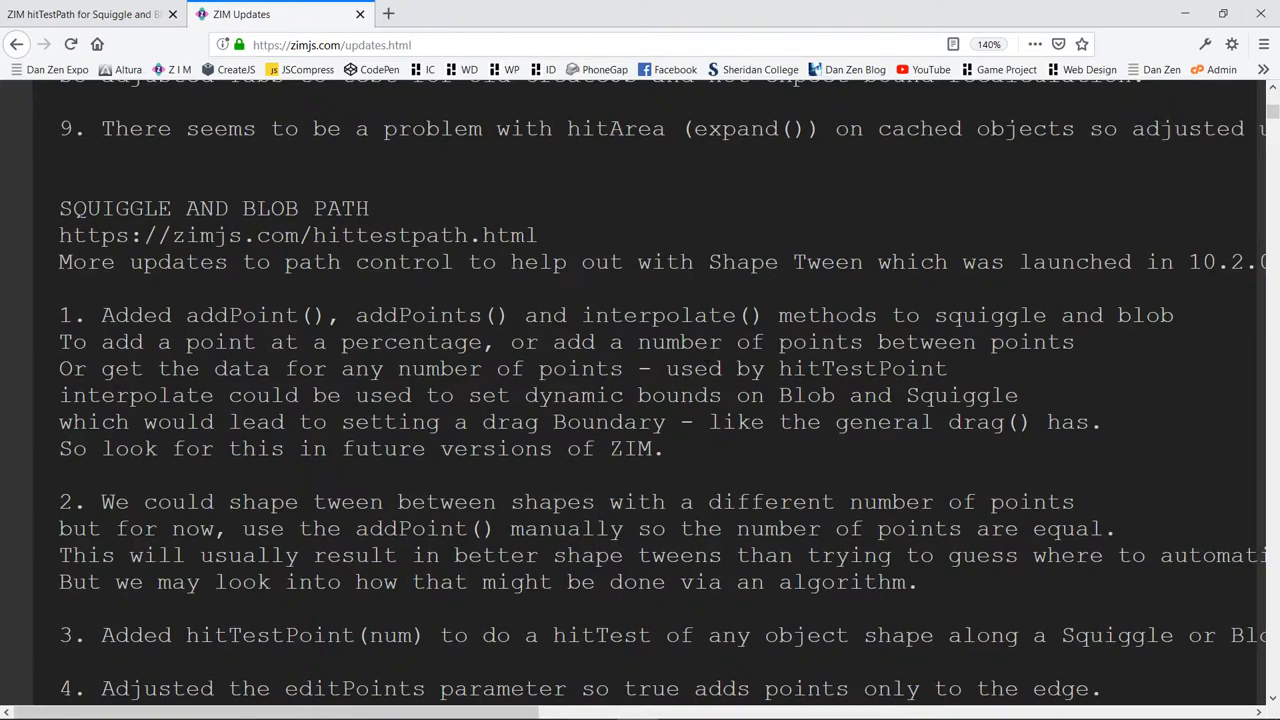
pyautogui.scroll(-3)
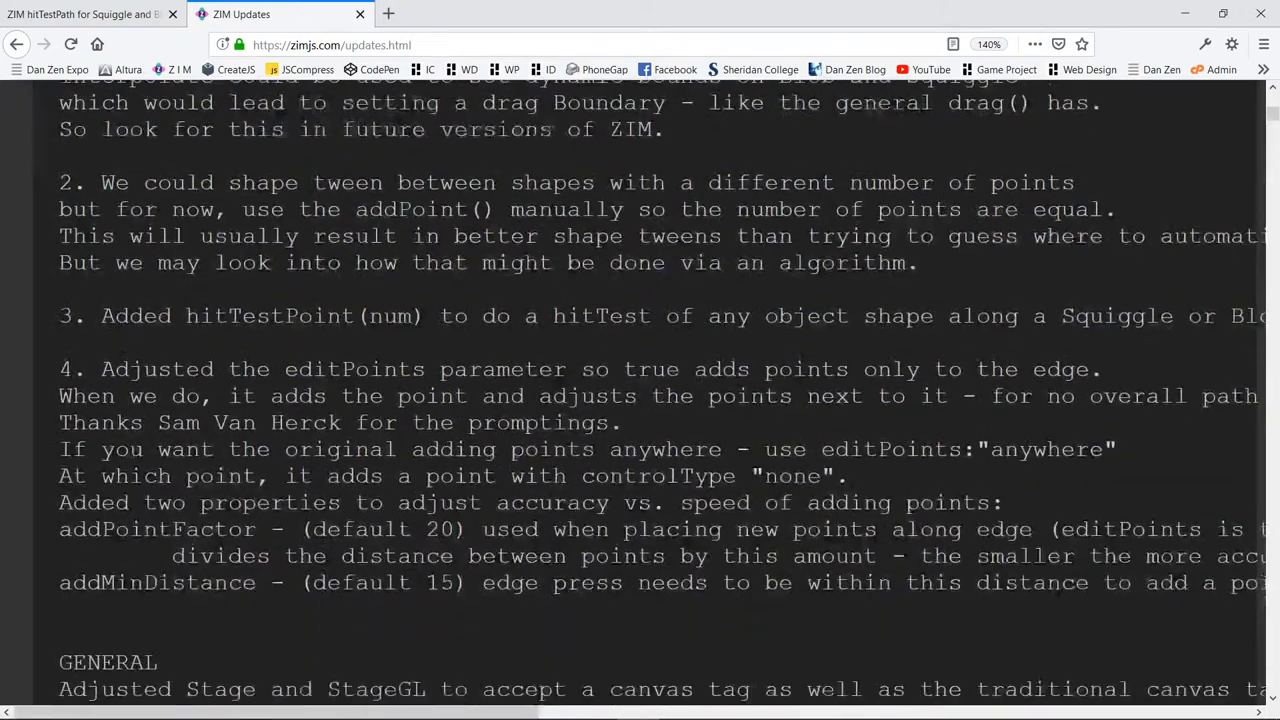
pyautogui.scroll(-3)
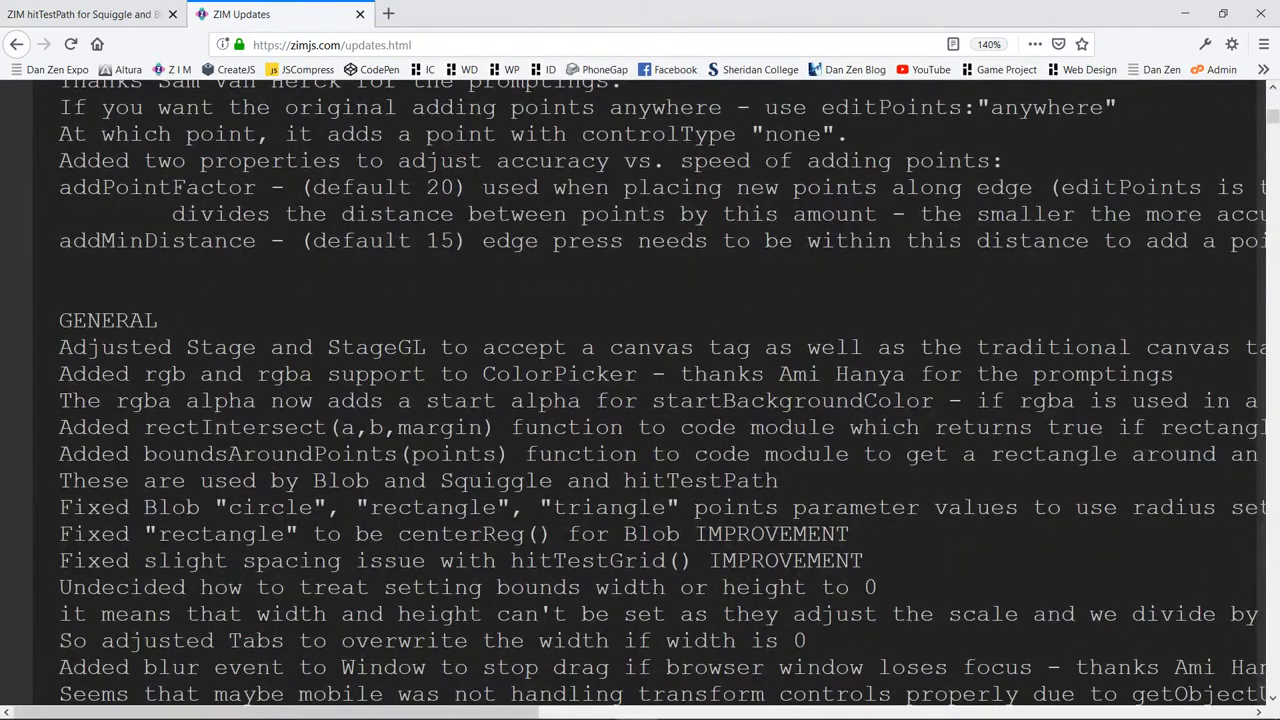
pyautogui.doubleClick(220, 428)
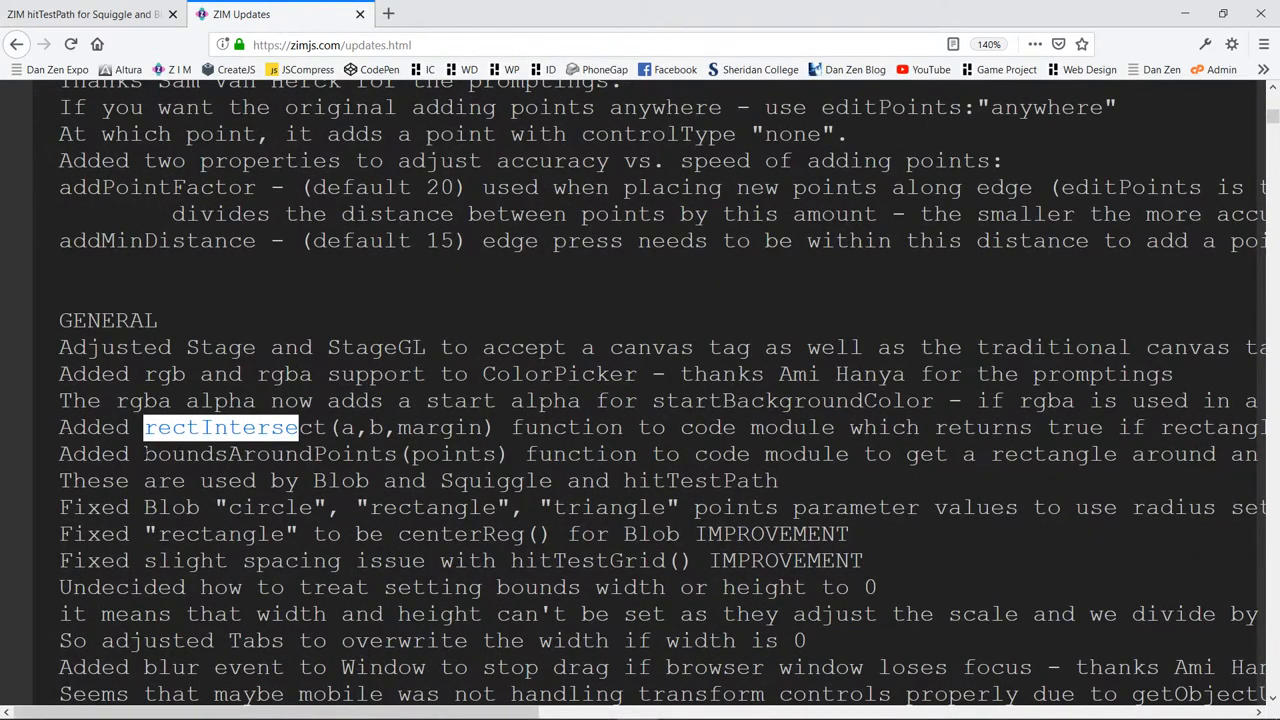
pyautogui.doubleClick(270, 454)
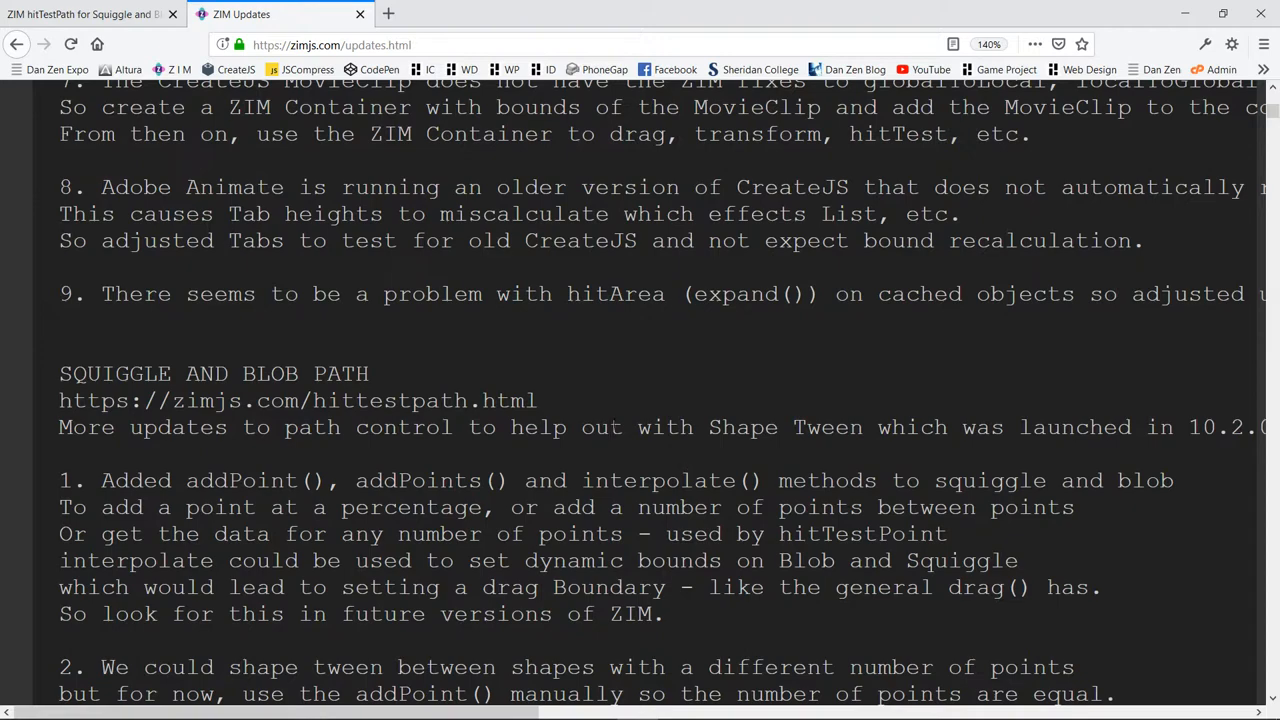
pyautogui.scroll(-3)
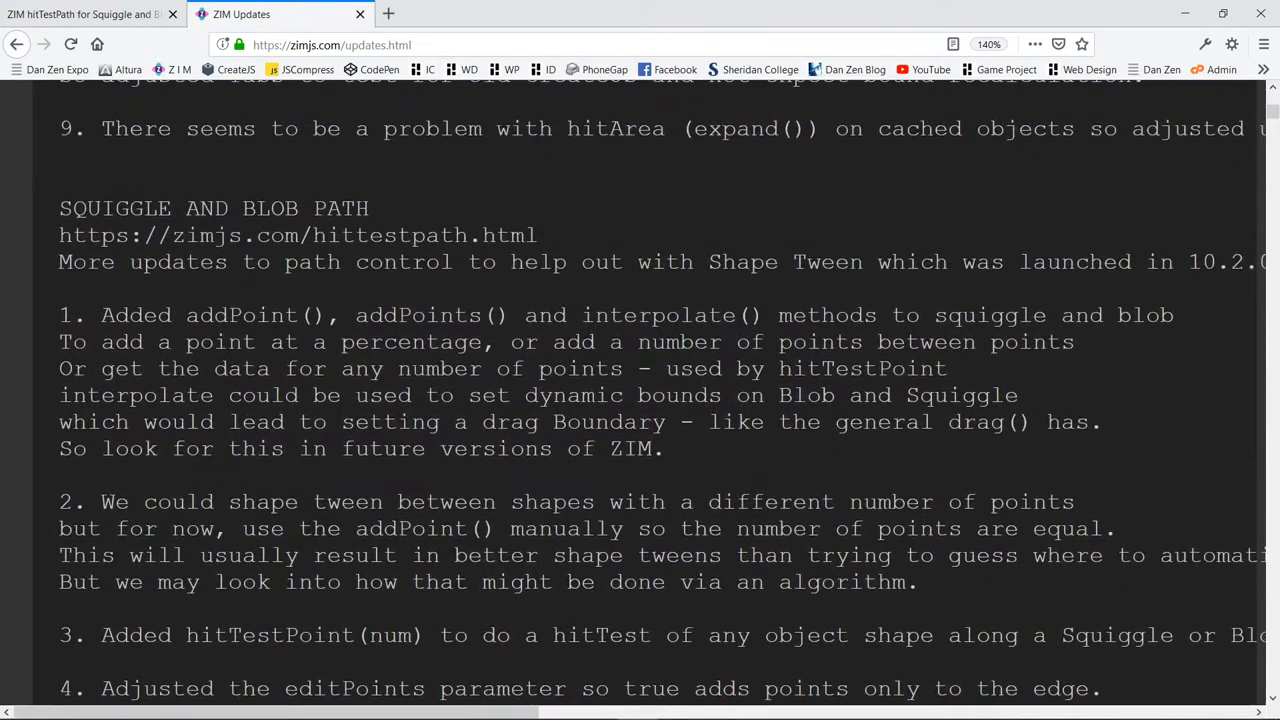